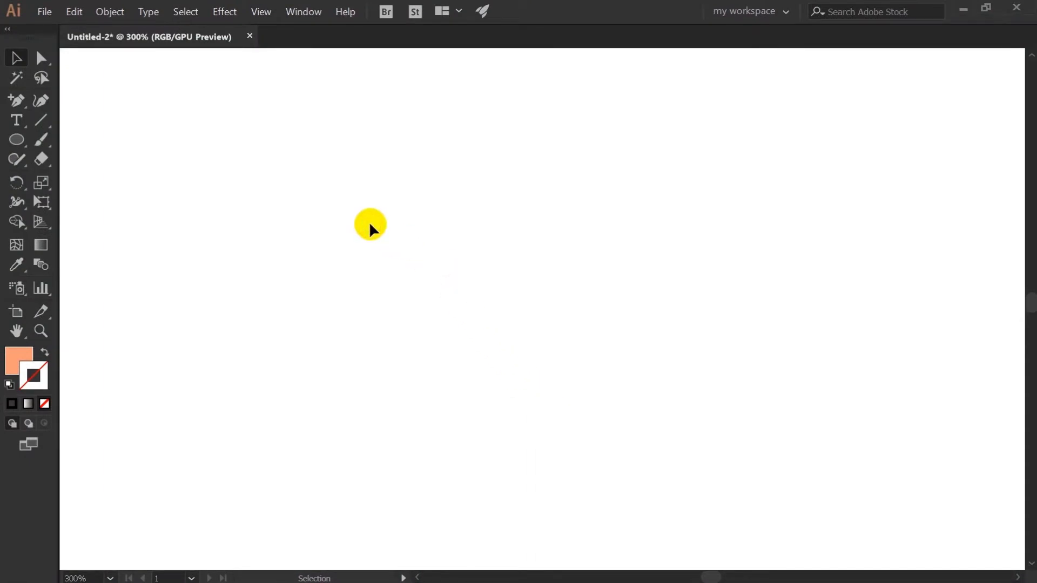
Fill a hair circle dark navy, move it over the head, and bring the copied curl forward.
{"action": "left_click", "coordinate": [15, 139]}
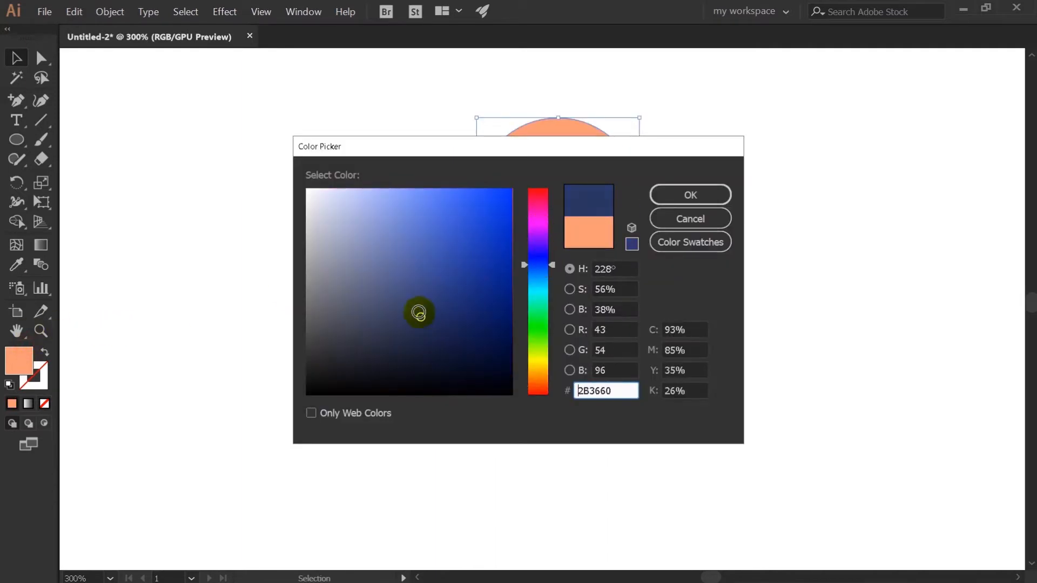
{"action": "left_click", "coordinate": [689, 195]}
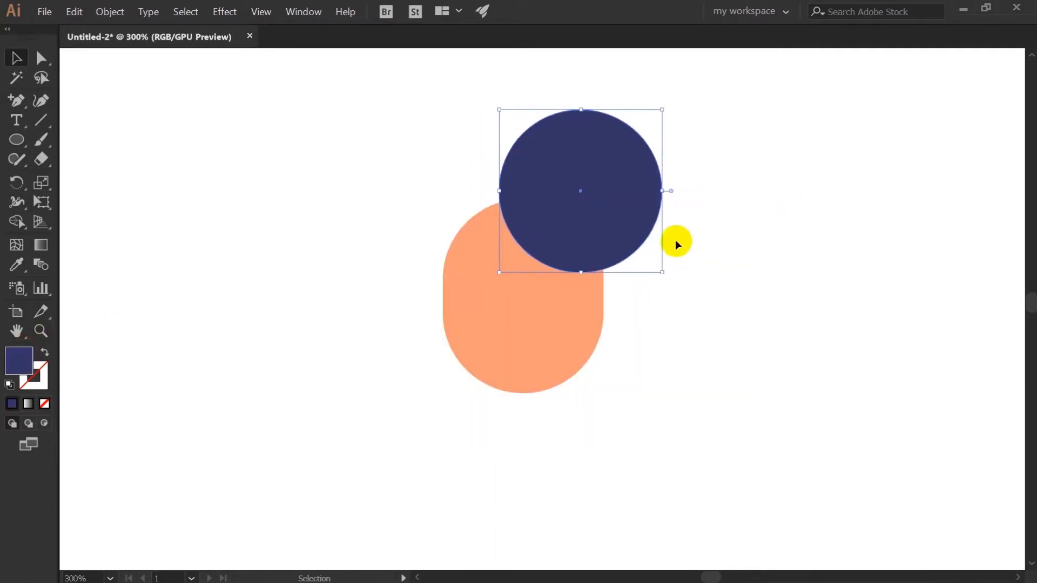
{"action": "left_click_drag", "start_coordinate": [677, 243], "coordinate": [415, 286]}
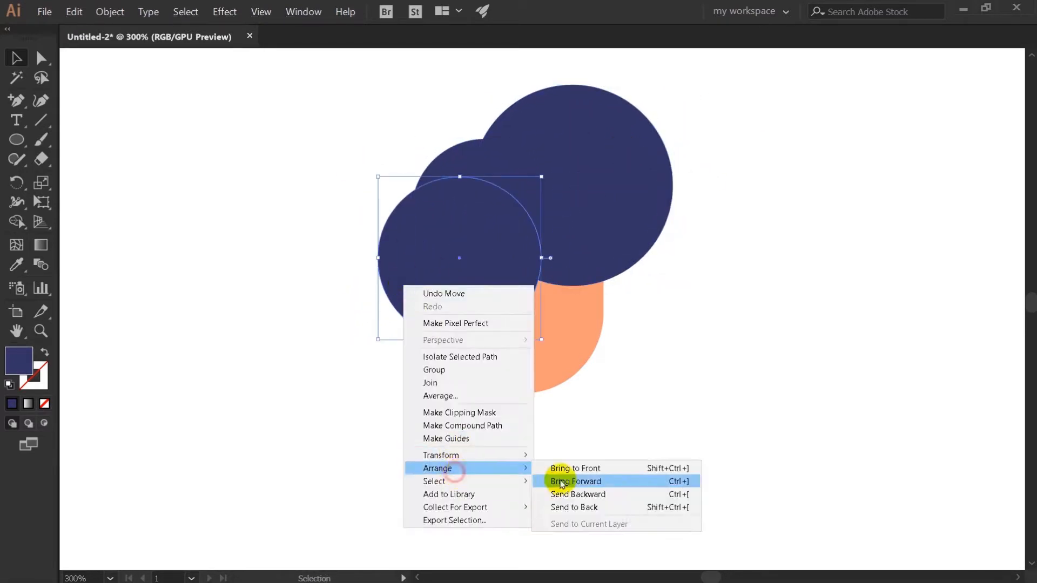
{"action": "left_click", "coordinate": [573, 481]}
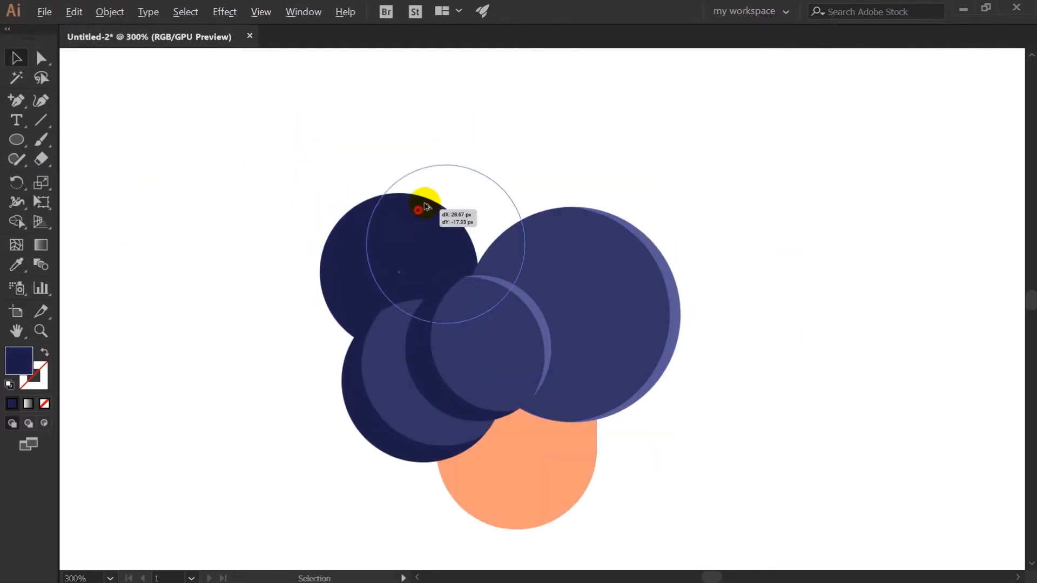
Position the dark curls on the hair and overlap two circles at the upper left.
{"action": "left_click_drag", "start_coordinate": [423, 205], "coordinate": [493, 228]}
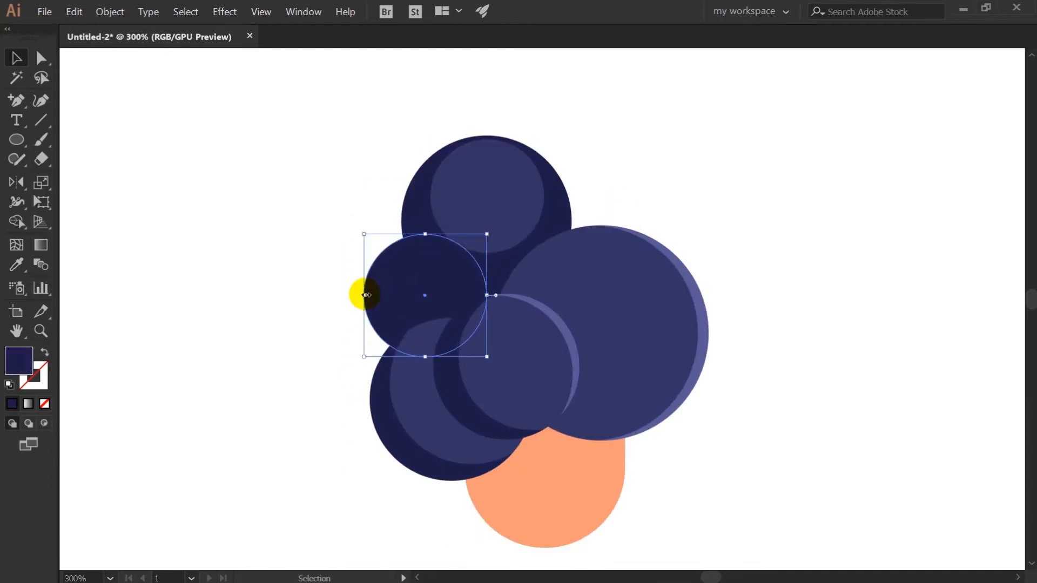
{"action": "left_click_drag", "start_coordinate": [367, 295], "coordinate": [548, 209]}
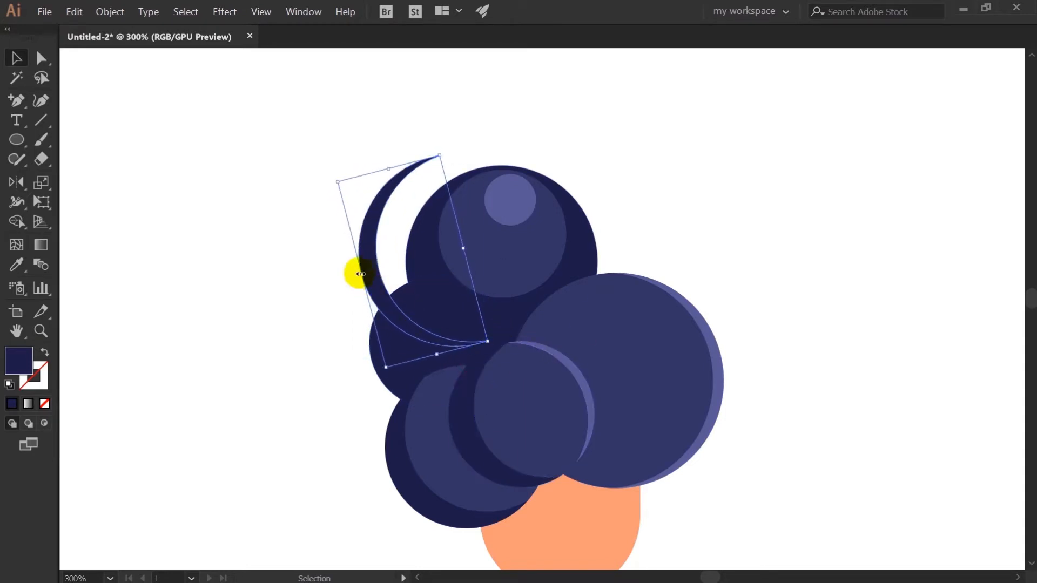
{"action": "left_click_drag", "start_coordinate": [359, 274], "coordinate": [390, 270]}
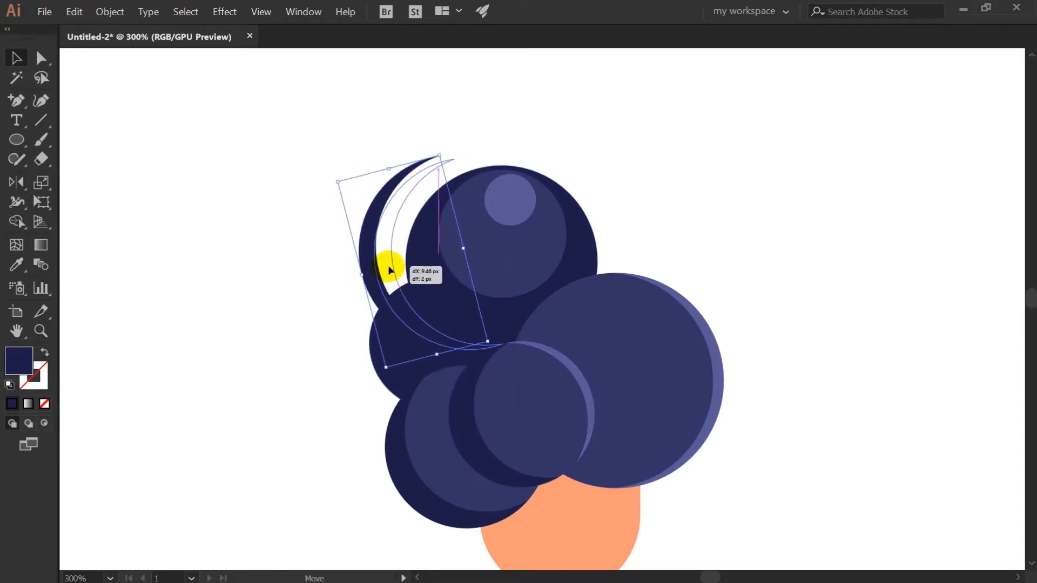
{"action": "left_click_drag", "start_coordinate": [390, 265], "coordinate": [509, 334]}
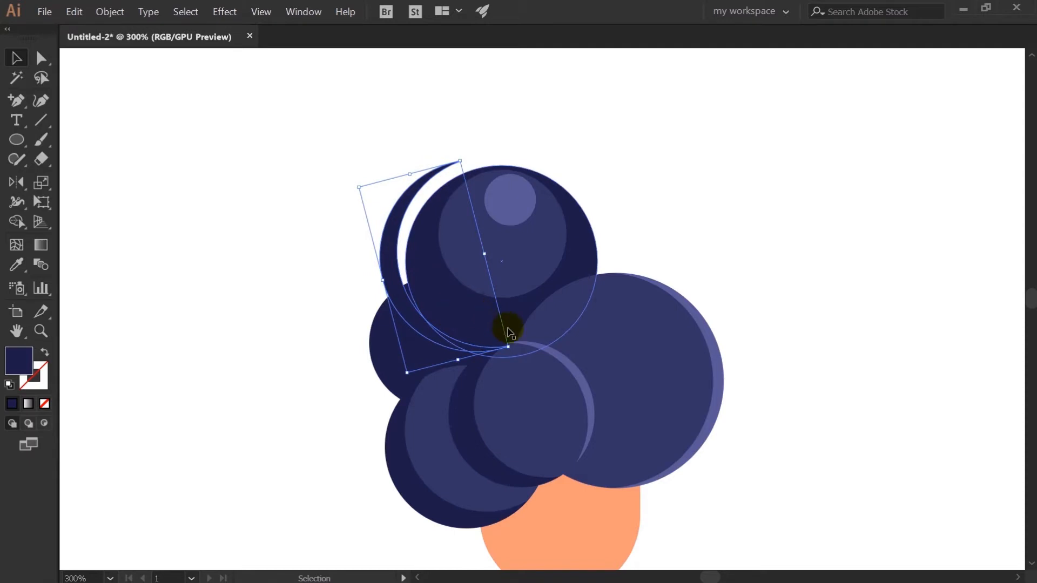
Cut a crescent with the Shape Builder and place copies along the top, right and lower-left curls.
{"action": "key", "text": "shift+m"}
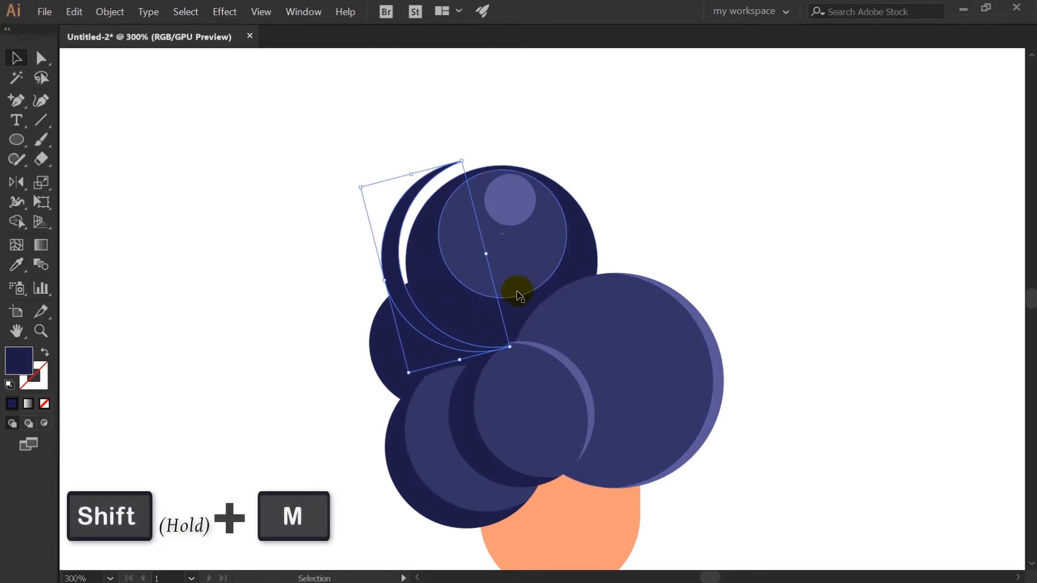
{"action": "left_click_drag", "start_coordinate": [519, 296], "coordinate": [519, 344]}
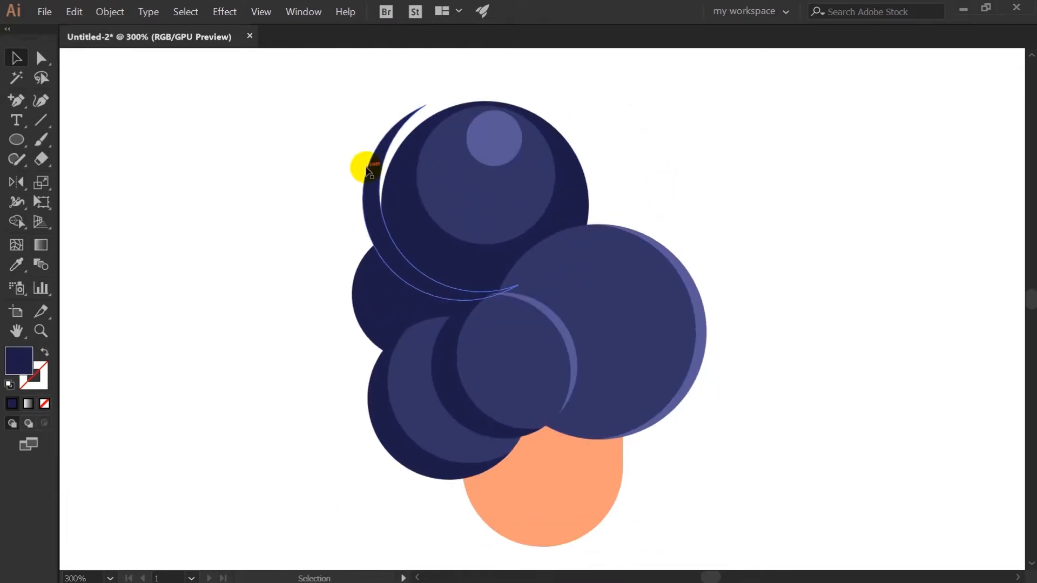
{"action": "left_click_drag", "start_coordinate": [367, 168], "coordinate": [681, 417]}
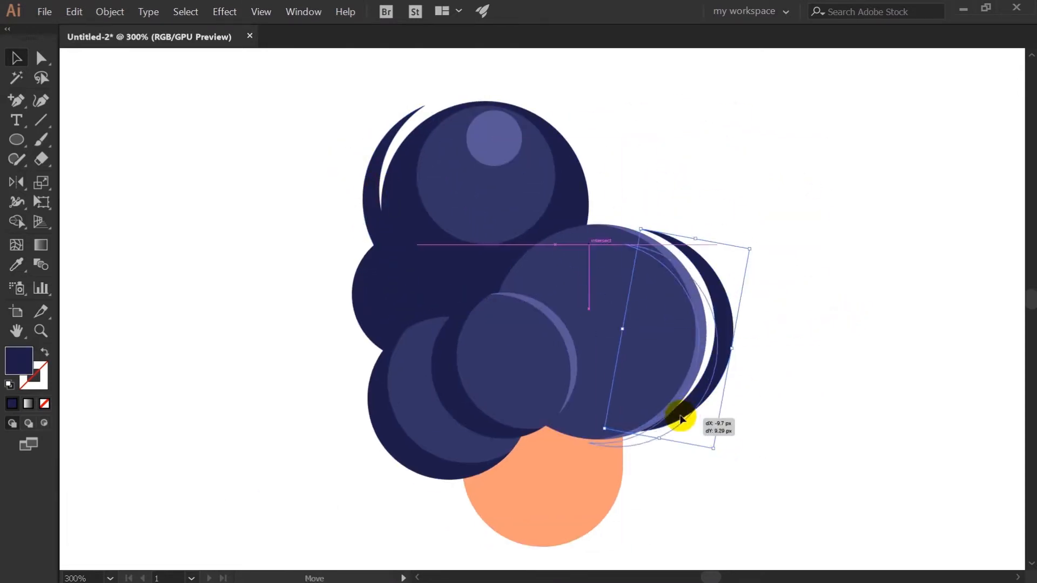
{"action": "left_click_drag", "start_coordinate": [680, 420], "coordinate": [774, 378]}
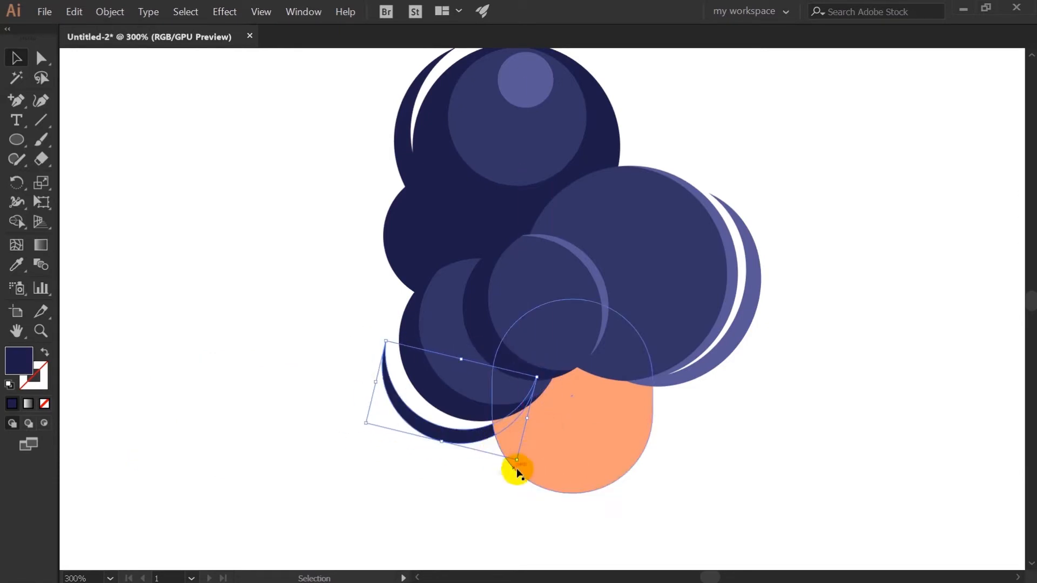
{"action": "left_click_drag", "start_coordinate": [519, 466], "coordinate": [539, 443]}
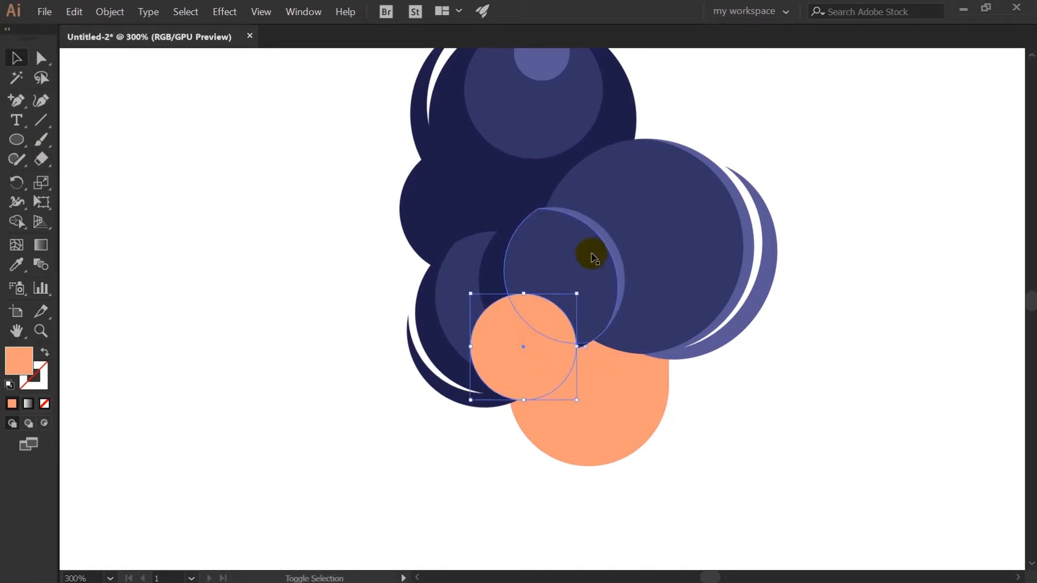
Give the ear circle's shadow copy a darker orange fill and select the head for shading.
{"action": "left_click", "coordinate": [40, 59]}
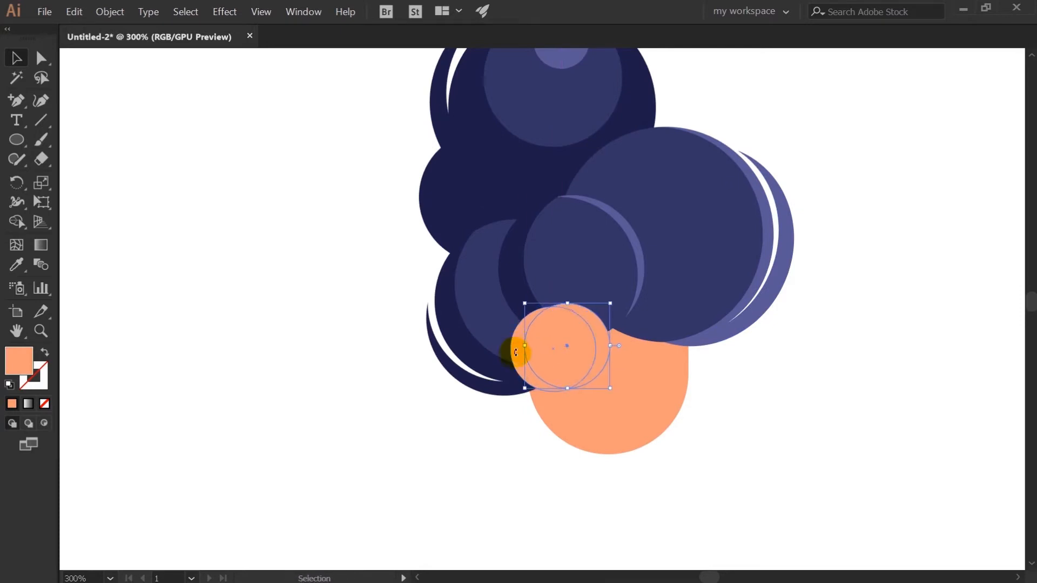
{"action": "double_click", "coordinate": [18, 357]}
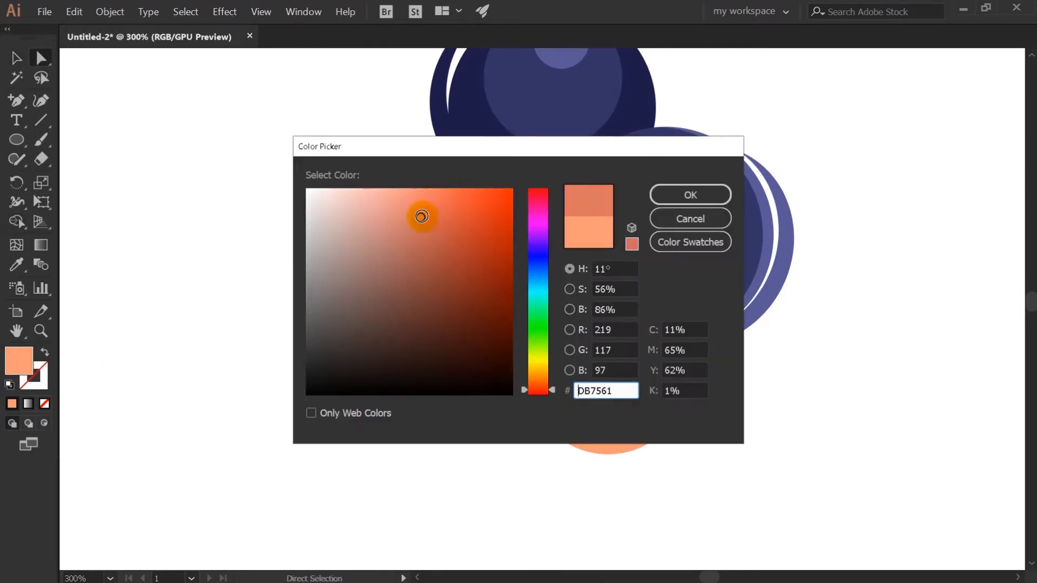
{"action": "left_click", "coordinate": [689, 194]}
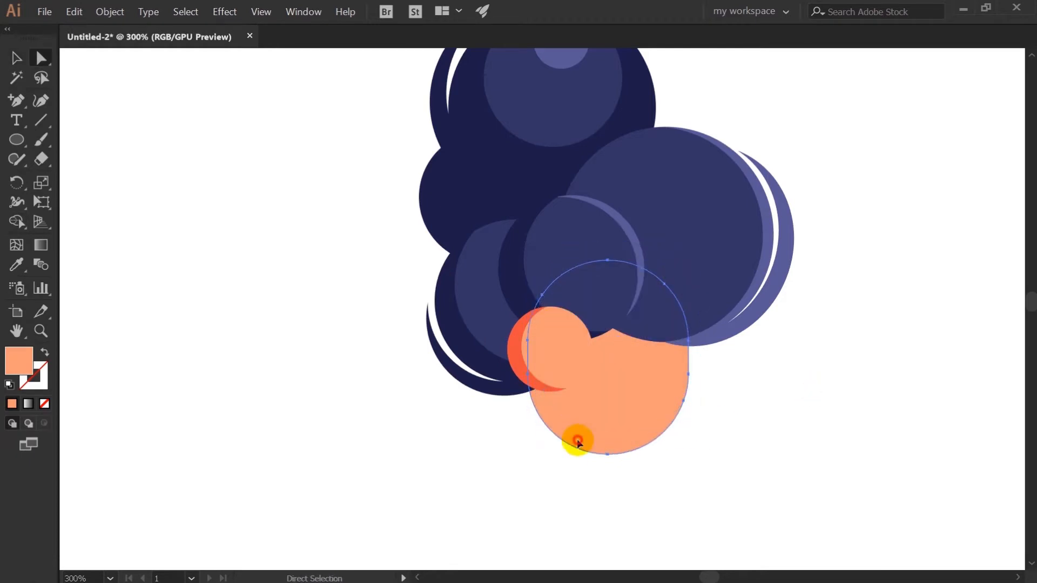
{"action": "left_click", "coordinate": [15, 264]}
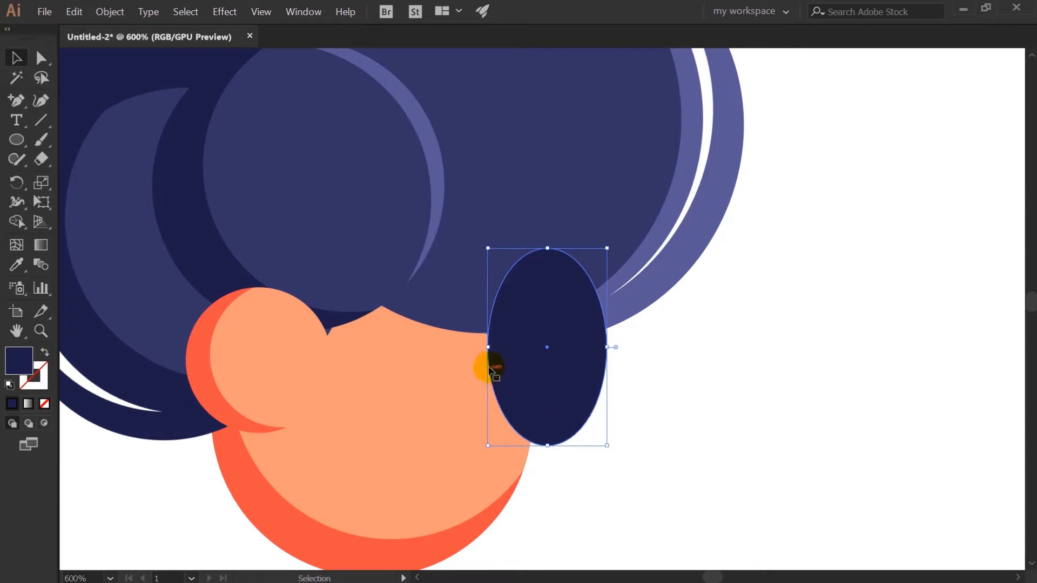
Place the navy lens ellipse on the face, select its shine strip, and widen the left frame.
{"action": "left_click_drag", "start_coordinate": [546, 348], "coordinate": [419, 347]}
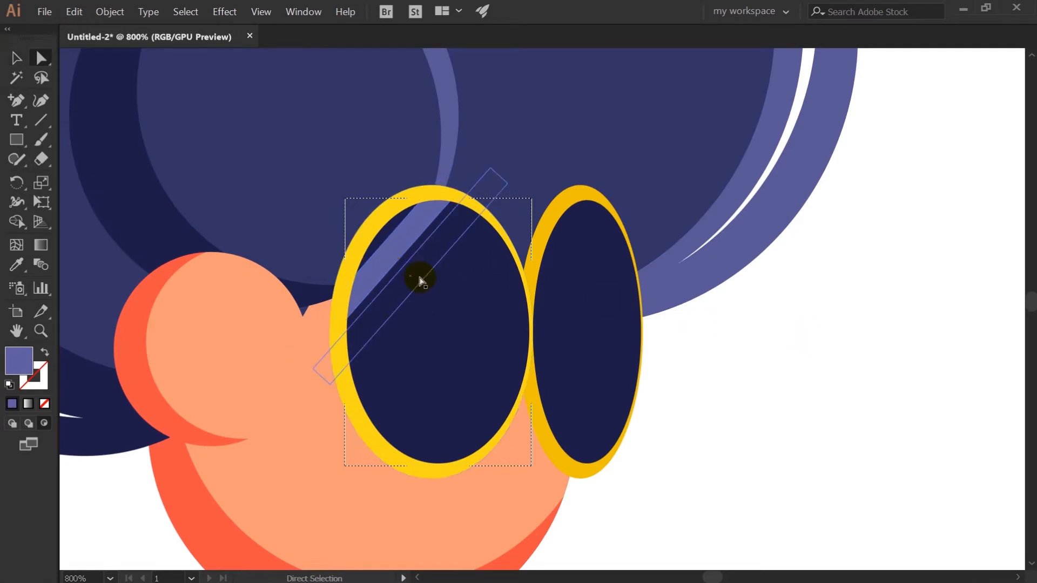
{"action": "left_click", "coordinate": [16, 58]}
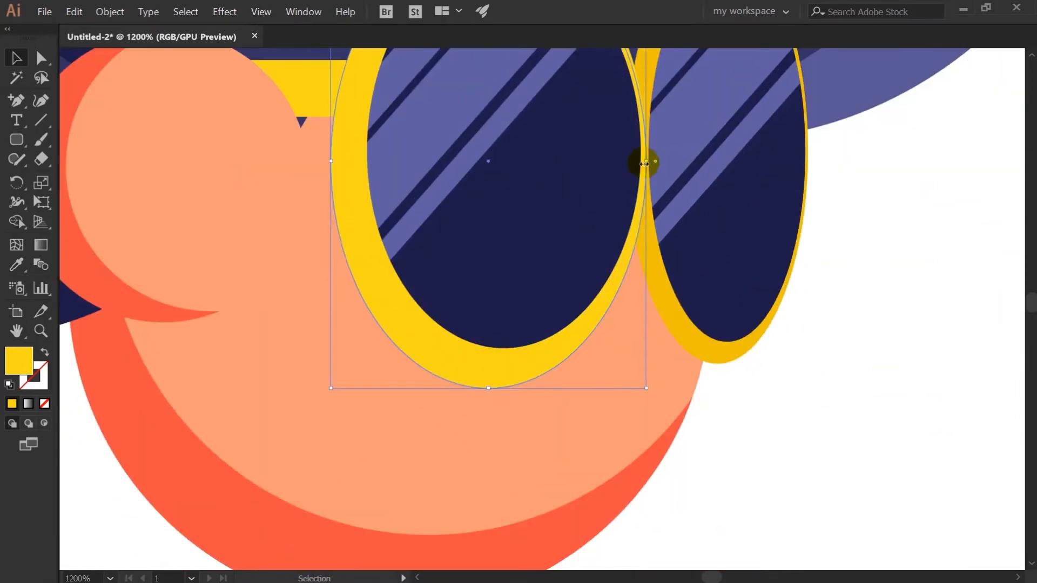
{"action": "left_click_drag", "start_coordinate": [645, 163], "coordinate": [671, 439]}
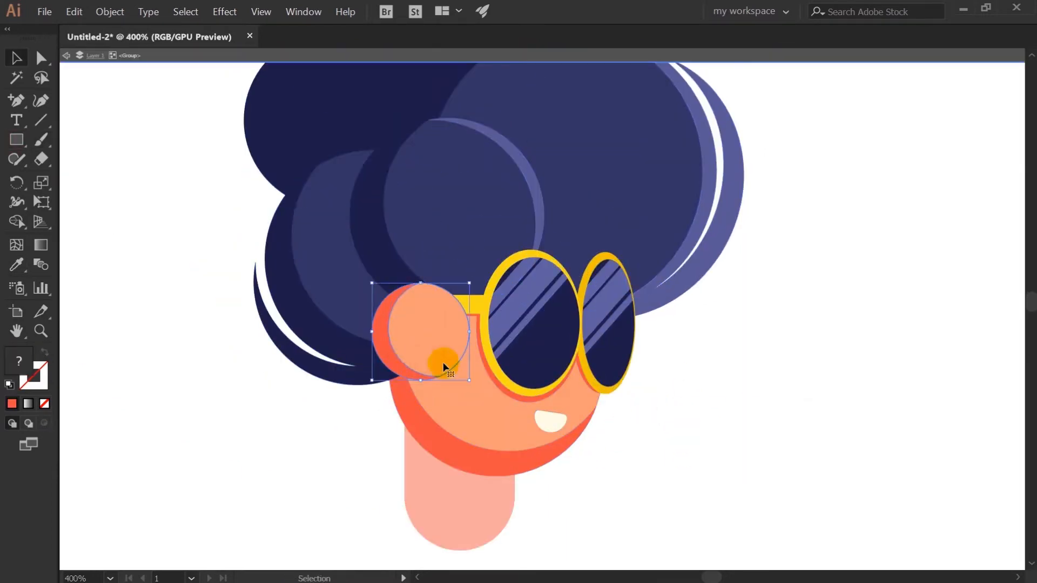
Move the ear beside the sunglasses and place the darker orange shadow on the neck.
{"action": "left_click_drag", "start_coordinate": [443, 367], "coordinate": [454, 287]}
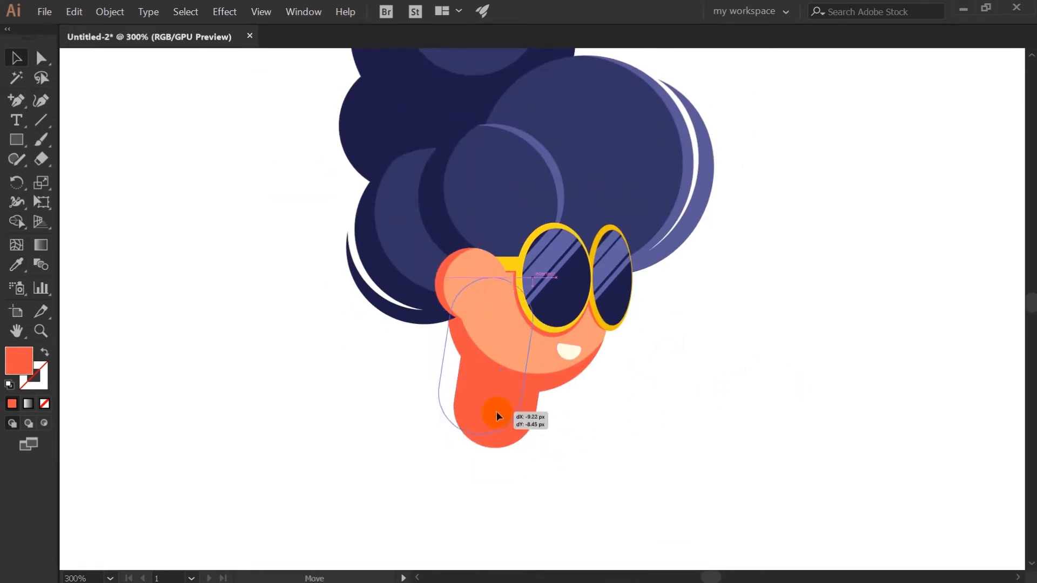
{"action": "left_click_drag", "start_coordinate": [499, 416], "coordinate": [495, 418]}
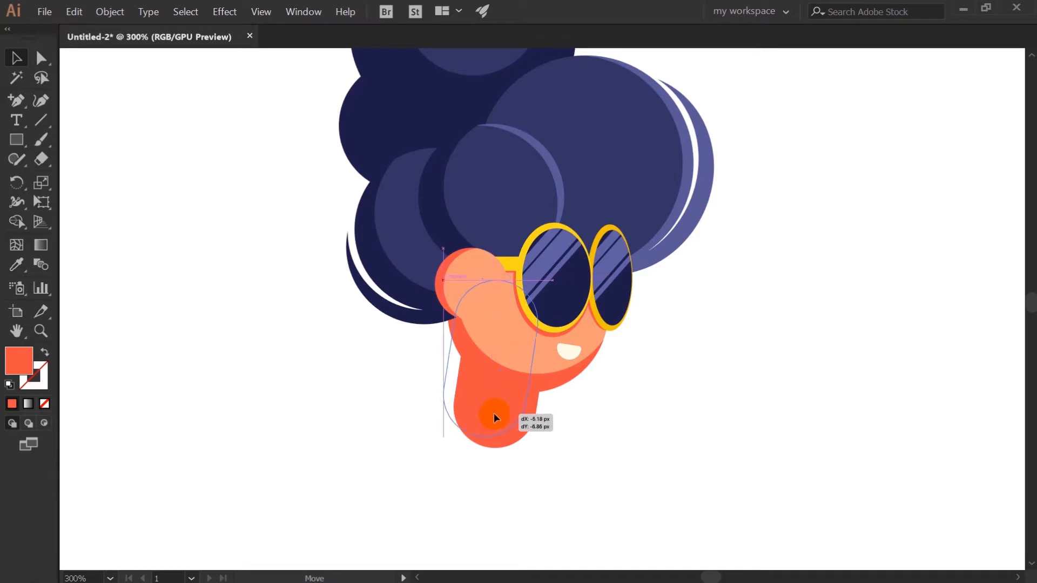
{"action": "left_click_drag", "start_coordinate": [495, 418], "coordinate": [562, 374]}
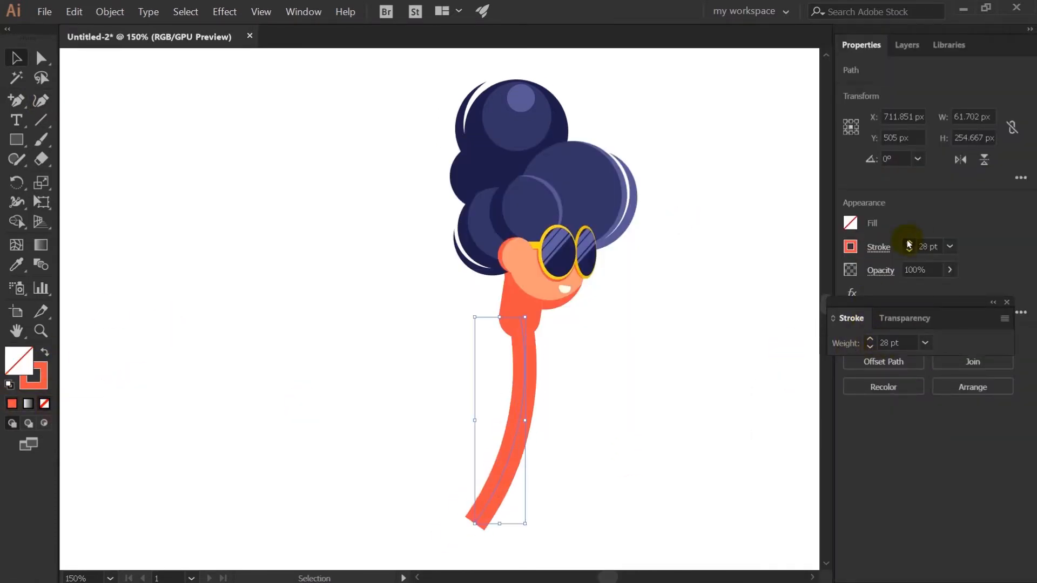
Thicken the orange torso stroke into a rounded body, recolour it blue, and adjust its top point.
{"action": "left_click_drag", "start_coordinate": [500, 420], "coordinate": [488, 529]}
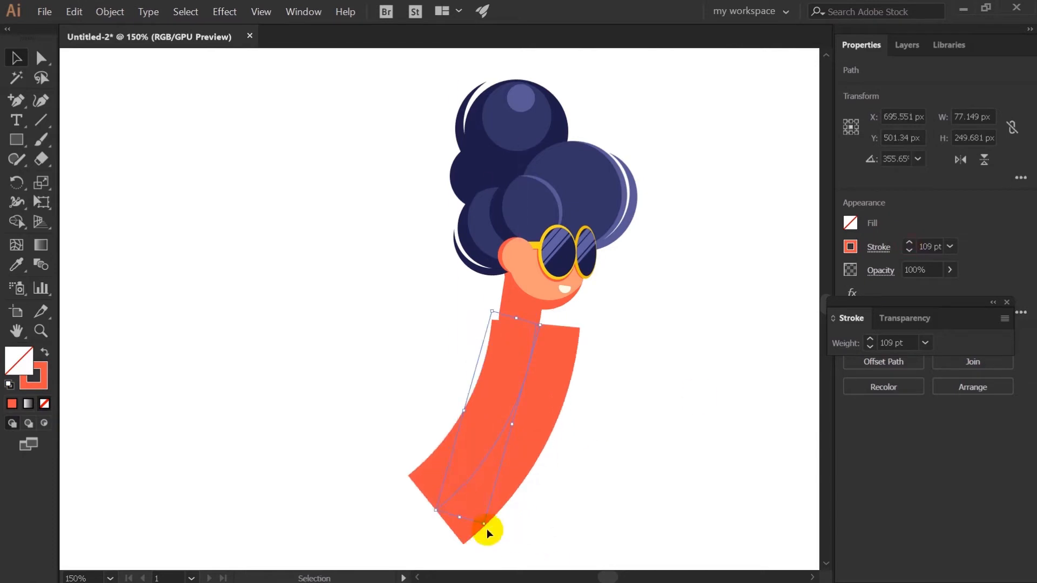
{"action": "left_click_drag", "start_coordinate": [487, 531], "coordinate": [492, 430]}
{"action": "type", "text": "136"}
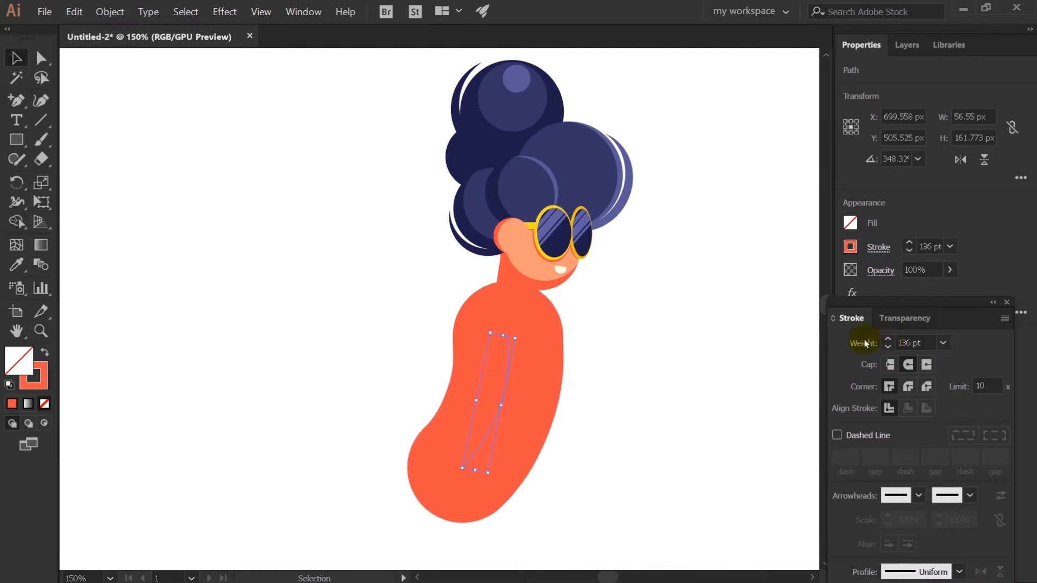
{"action": "left_click", "coordinate": [507, 373]}
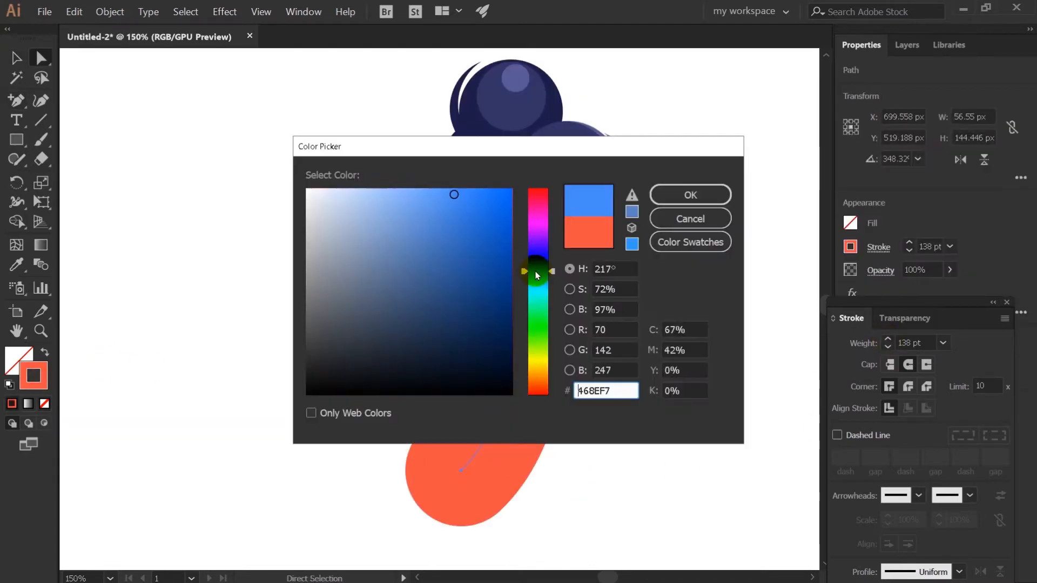
{"action": "left_click", "coordinate": [689, 194]}
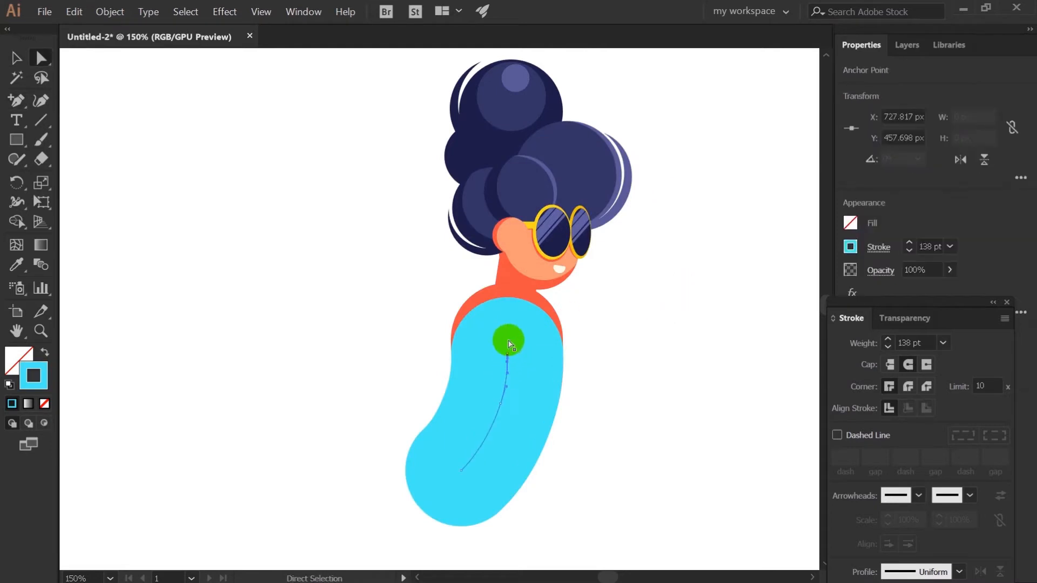
{"action": "left_click_drag", "start_coordinate": [509, 342], "coordinate": [288, 315]}
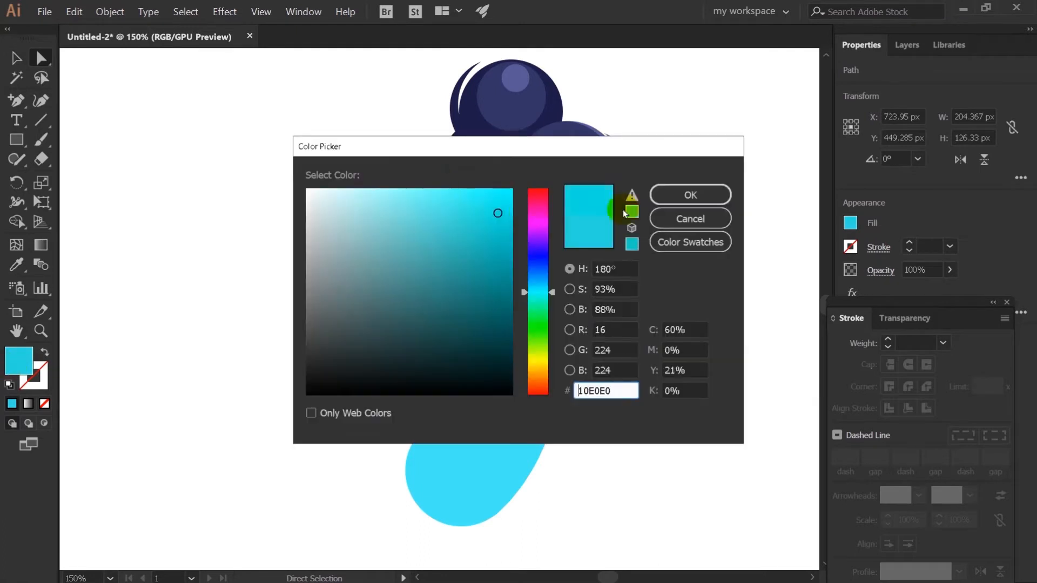
Fill the rounded chest piece light cyan and copy it to the right side.
{"action": "left_click", "coordinate": [403, 197]}
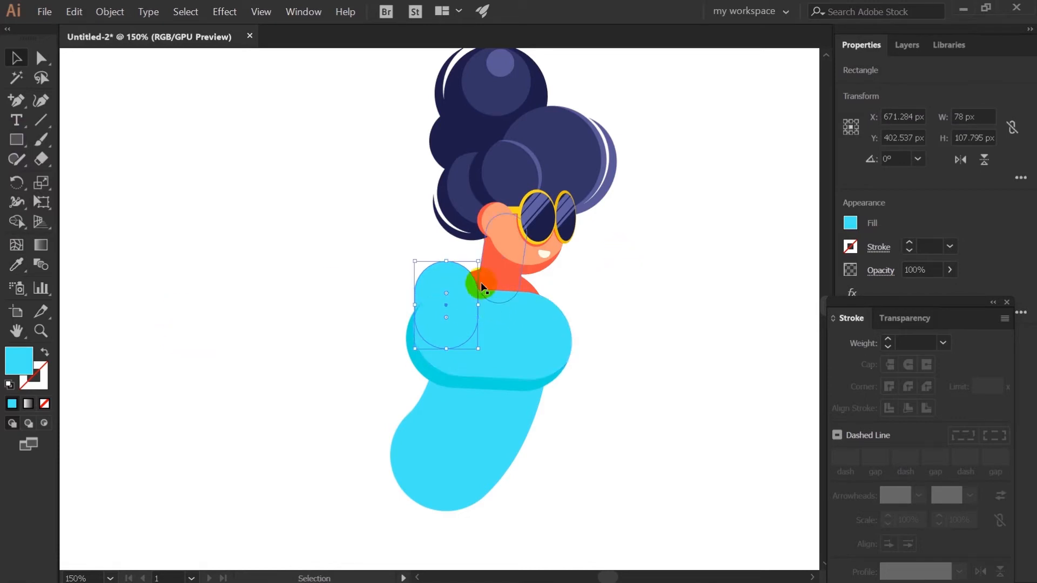
{"action": "left_click_drag", "start_coordinate": [483, 288], "coordinate": [541, 293]}
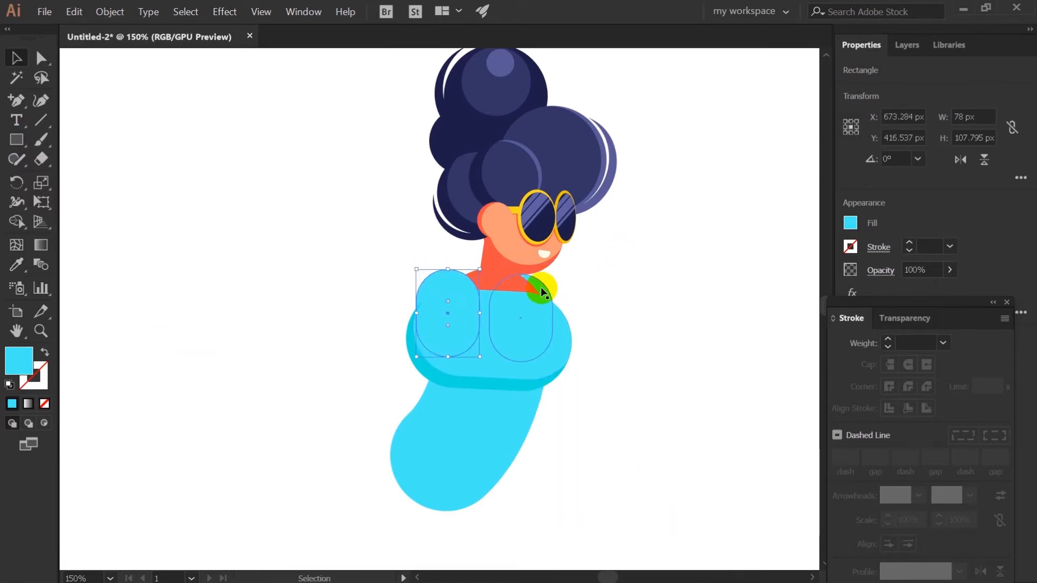
{"action": "left_click", "coordinate": [109, 12]}
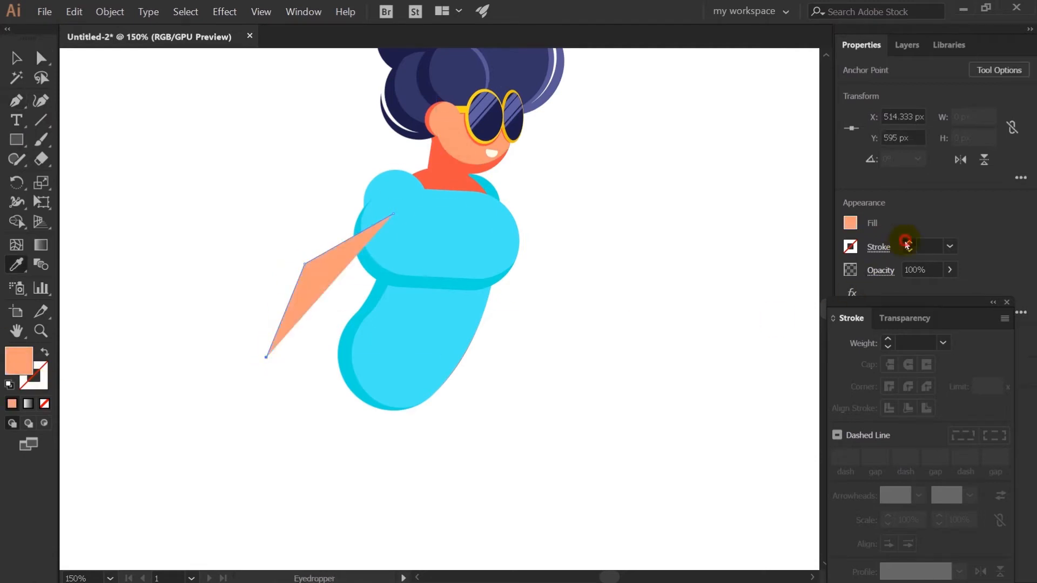
Make the arm a thick round-cap skin stroke and reposition its hand and elbow points.
{"action": "left_click", "coordinate": [907, 246]}
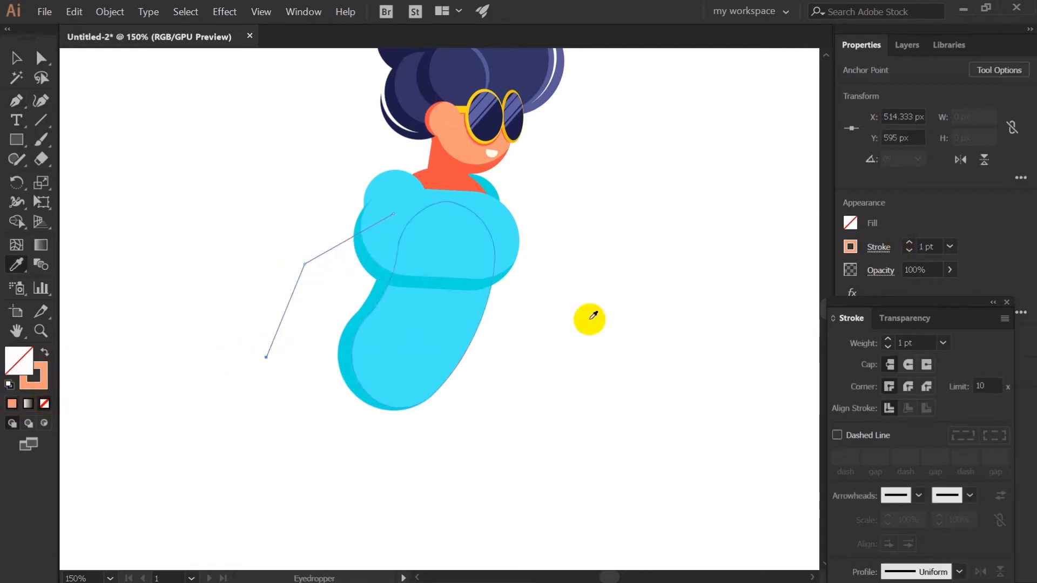
{"action": "left_click", "coordinate": [909, 243]}
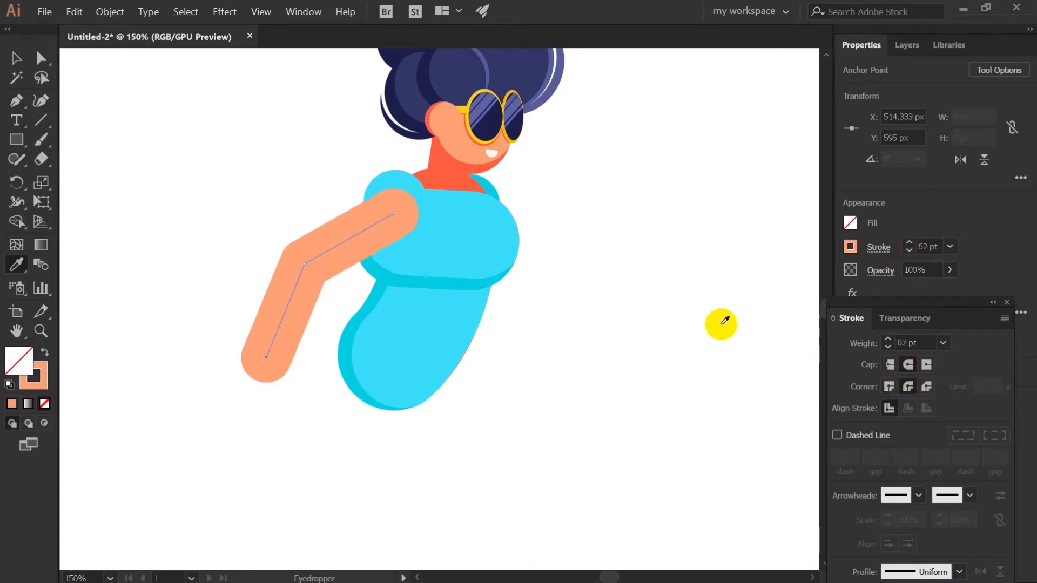
{"action": "left_click", "coordinate": [16, 58]}
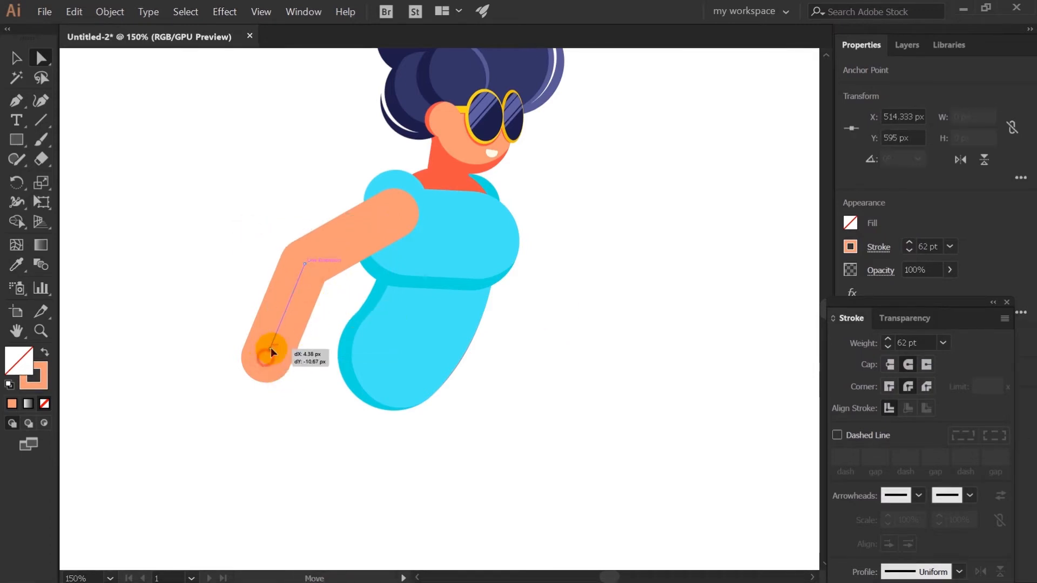
{"action": "left_click_drag", "start_coordinate": [271, 351], "coordinate": [307, 262]}
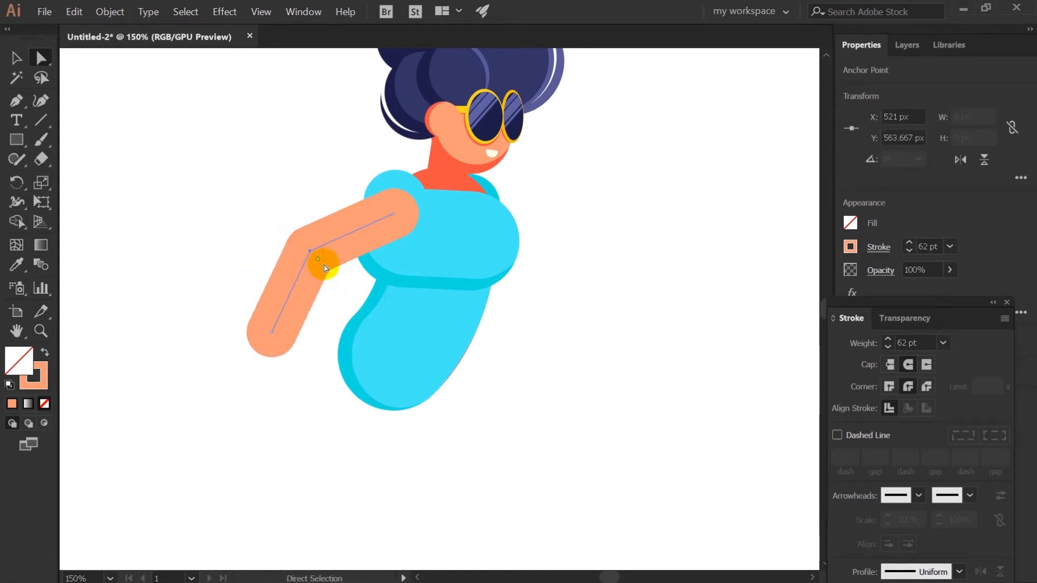
{"action": "left_click_drag", "start_coordinate": [323, 259], "coordinate": [330, 283]}
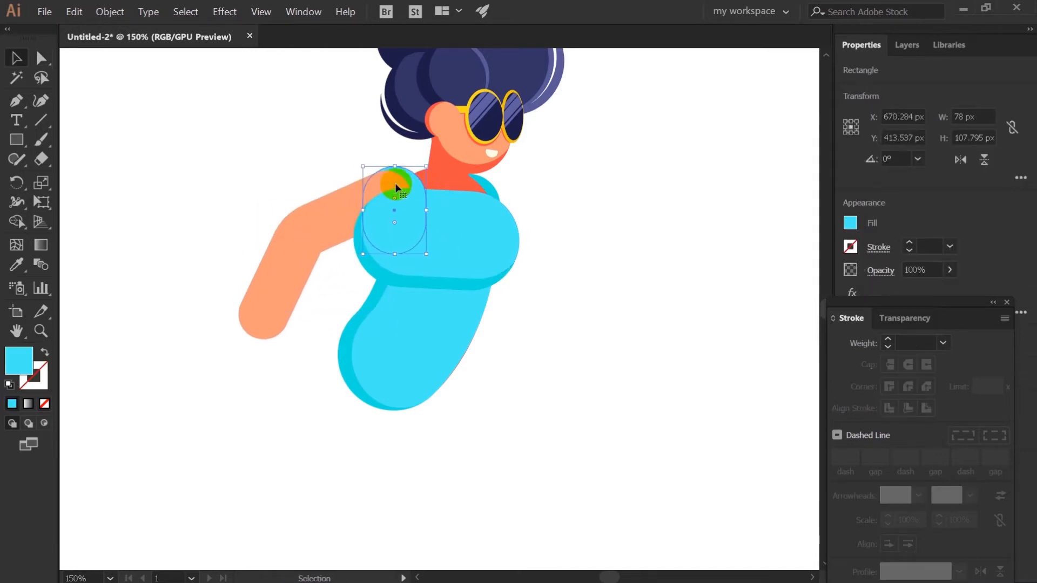
{"action": "left_click", "coordinate": [176, 312]}
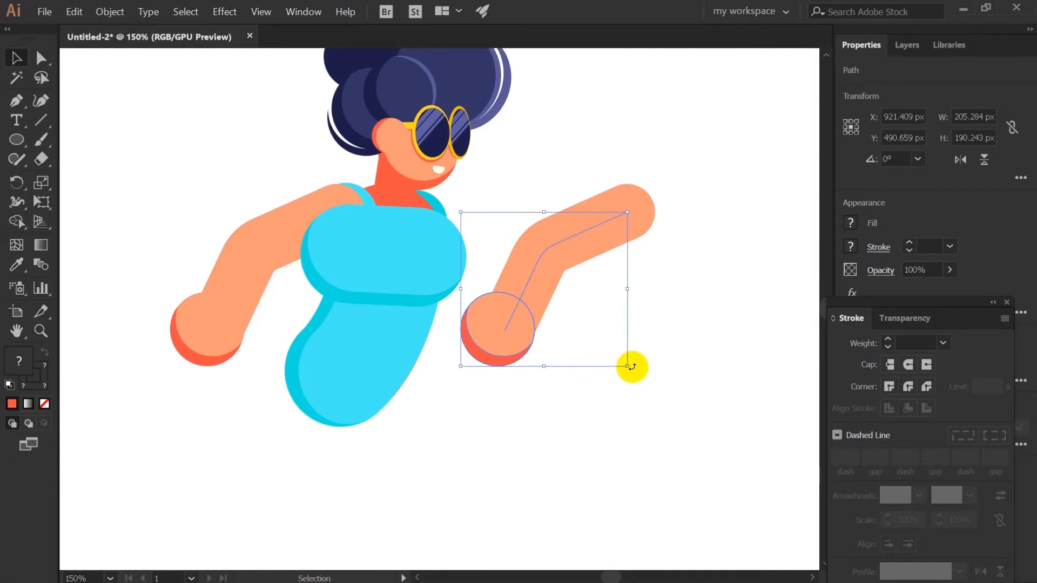
Rotate the right arm downward, move it against the dress, and send it to back.
{"action": "left_click_drag", "start_coordinate": [632, 366], "coordinate": [622, 189]}
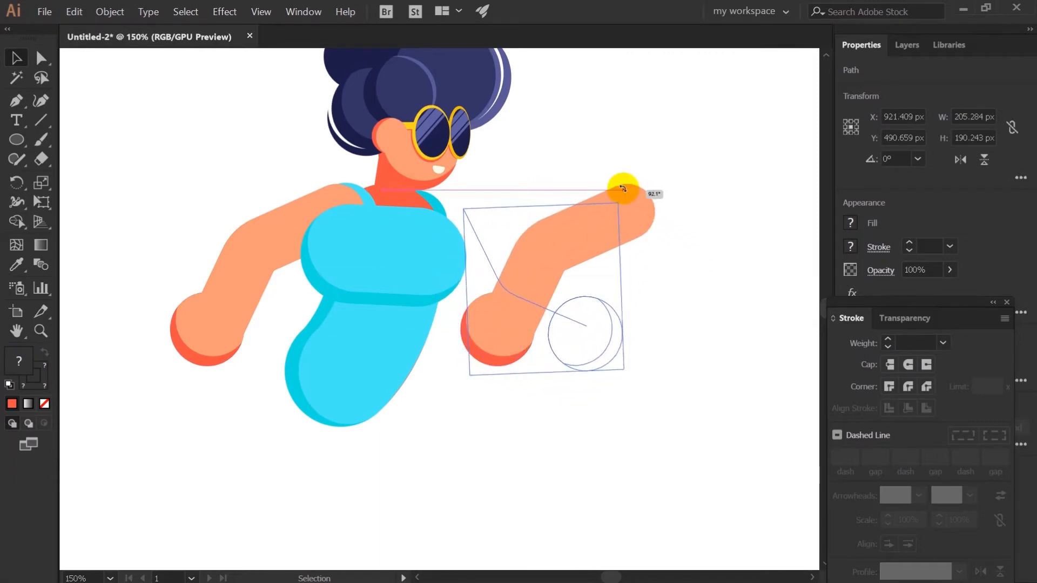
{"action": "left_click_drag", "start_coordinate": [621, 188], "coordinate": [605, 211]}
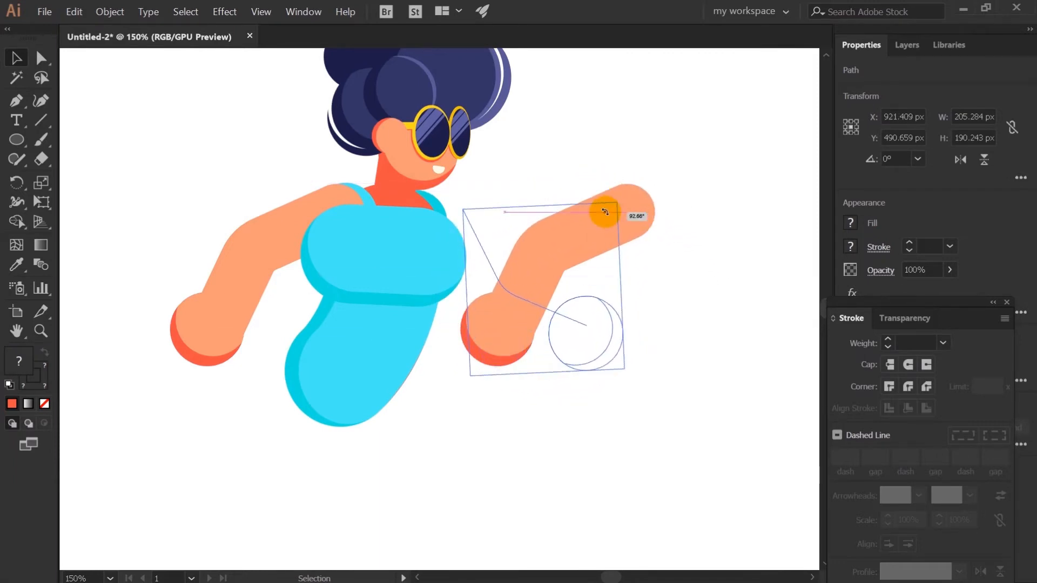
{"action": "left_click_drag", "start_coordinate": [604, 212], "coordinate": [473, 283]}
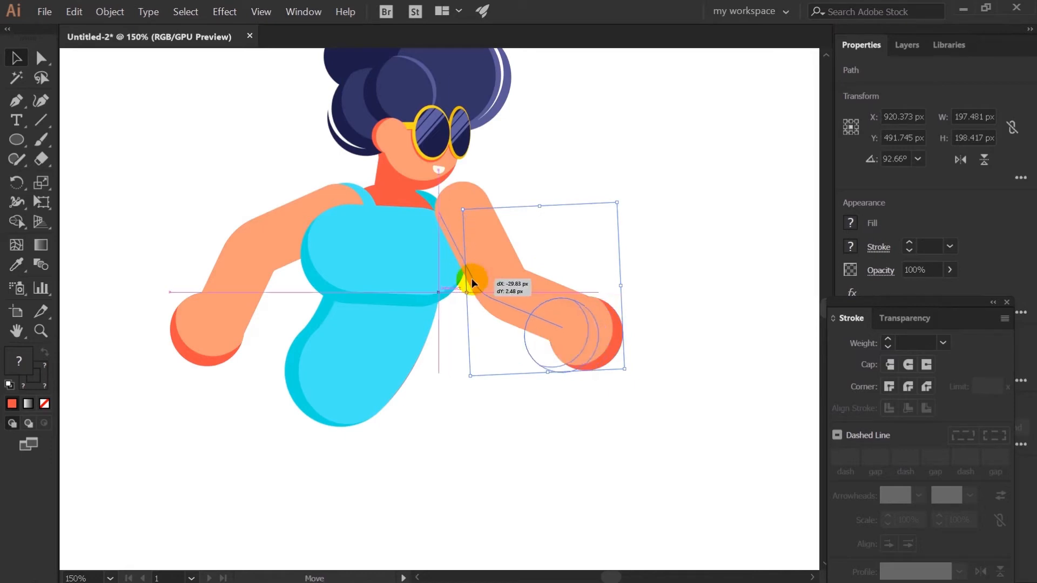
{"action": "left_click_drag", "start_coordinate": [469, 281], "coordinate": [592, 390]}
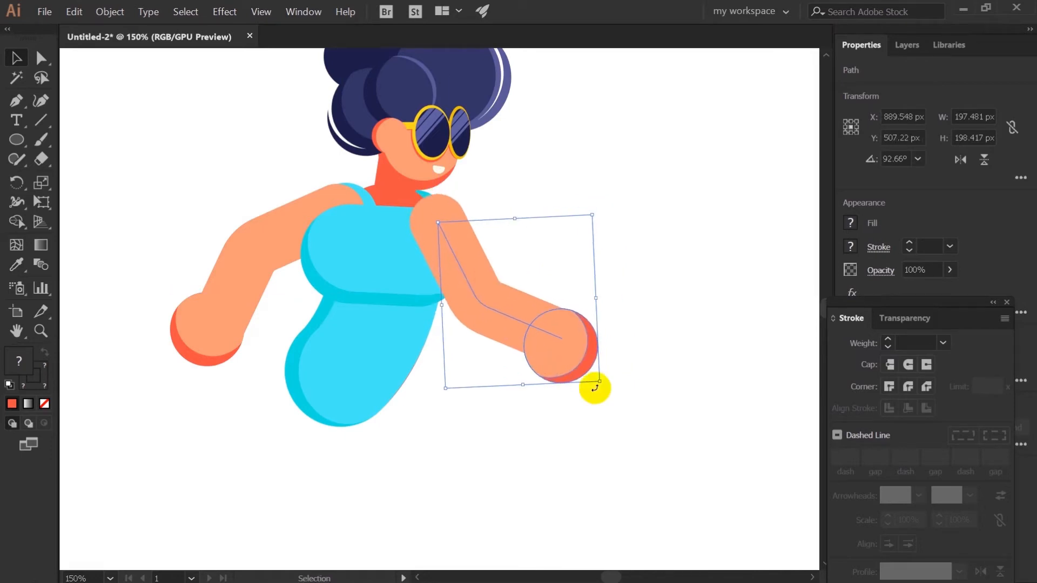
{"action": "right_click", "coordinate": [595, 389]}
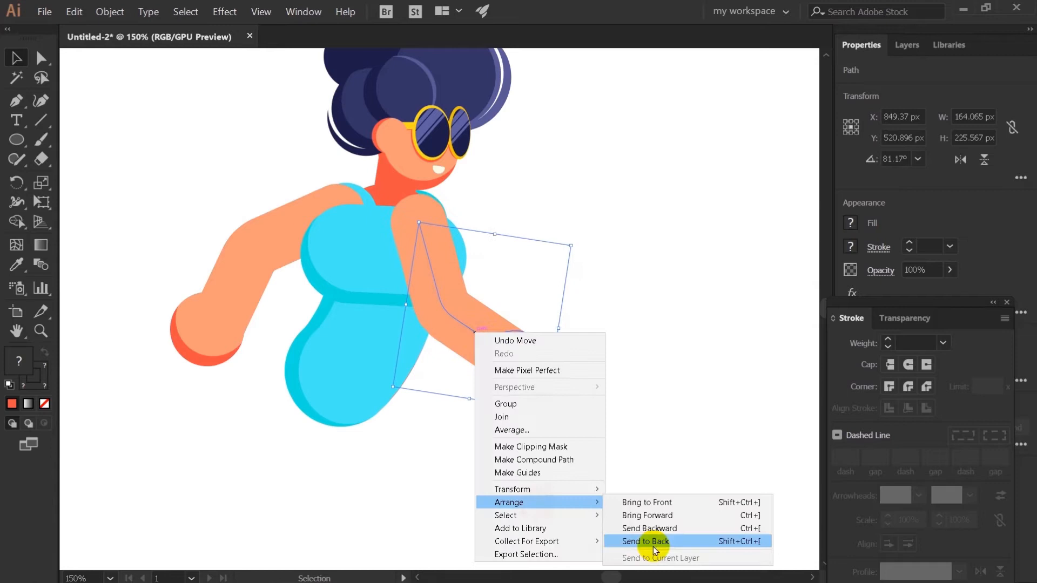
{"action": "left_click", "coordinate": [645, 541]}
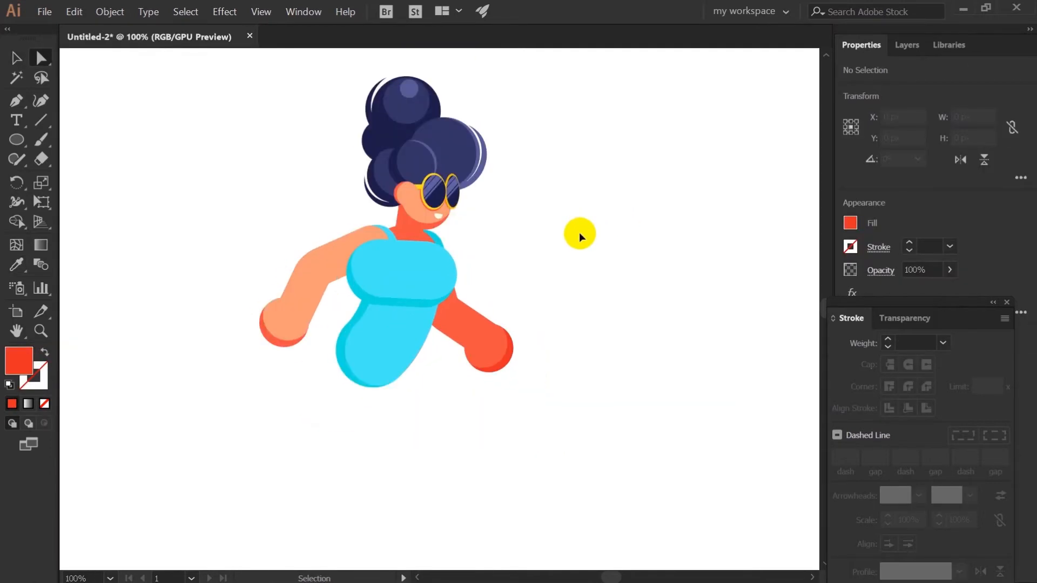
Draw the hip shape, fill it dark blue, and select the torso and arms artwork.
{"action": "left_click", "coordinate": [39, 58]}
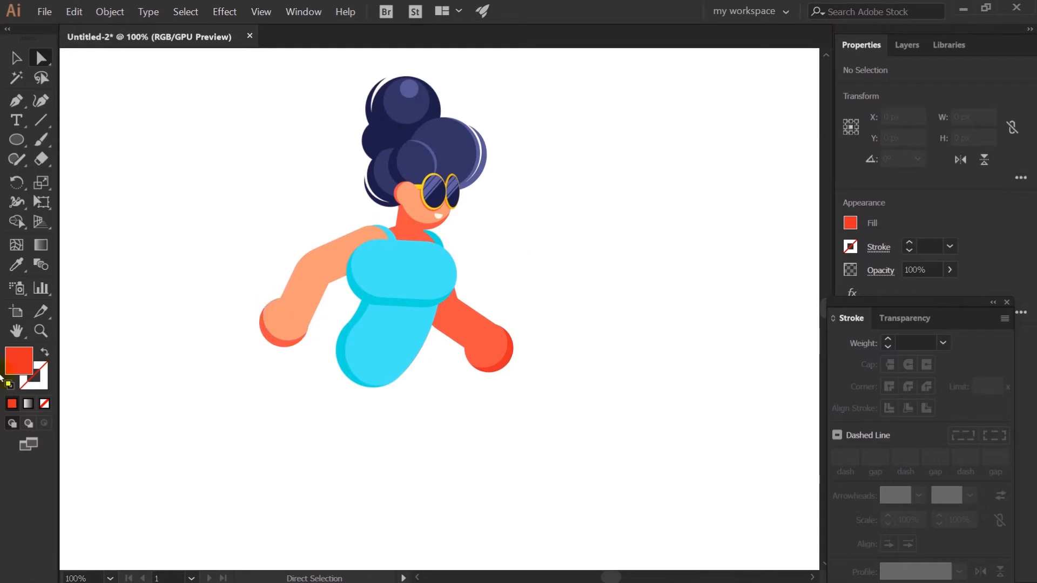
{"action": "left_click_drag", "start_coordinate": [123, 139], "coordinate": [185, 186]}
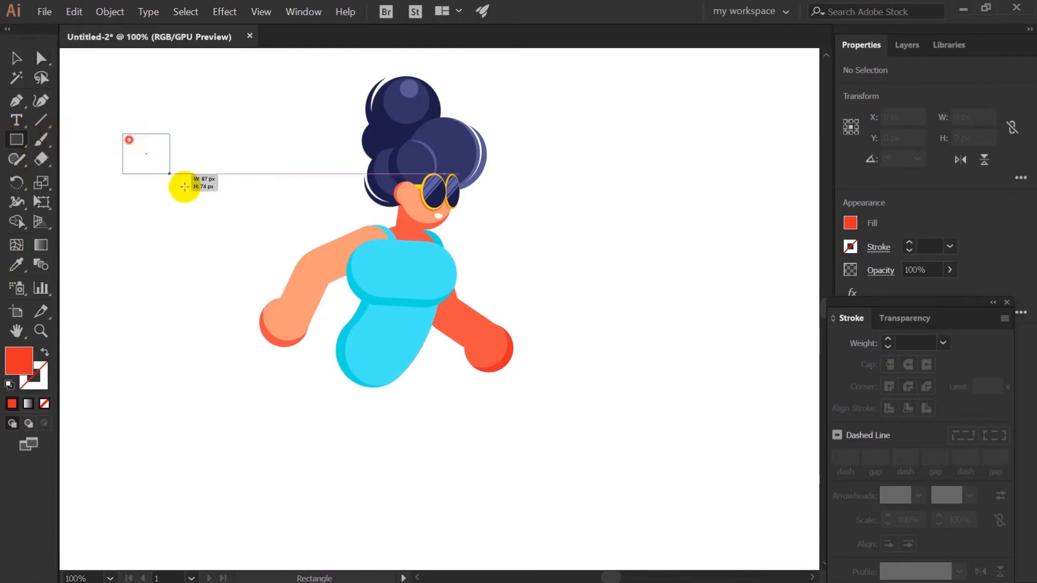
{"action": "left_click_drag", "start_coordinate": [129, 139], "coordinate": [258, 229]}
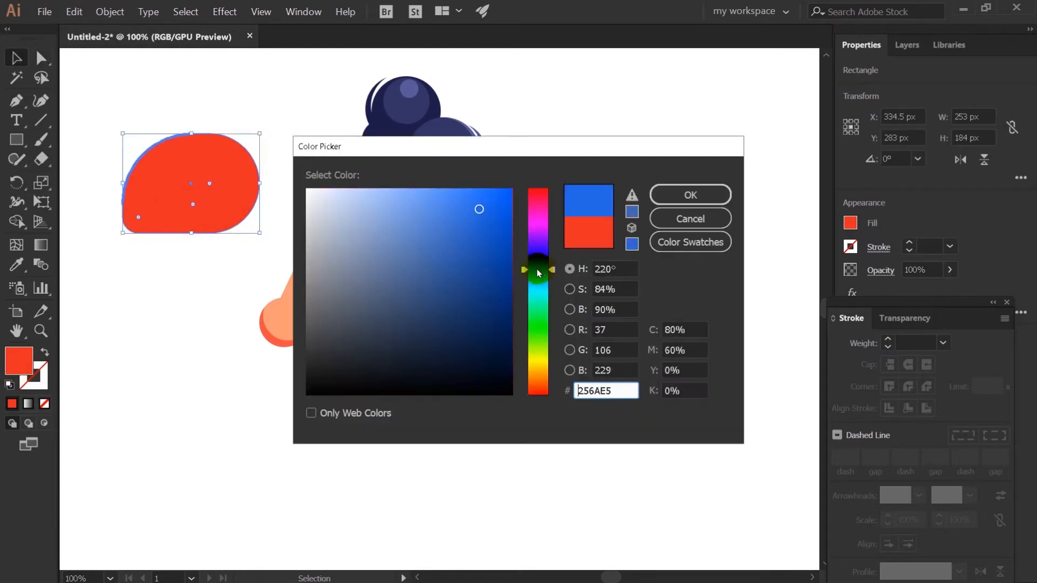
{"action": "left_click", "coordinate": [689, 195]}
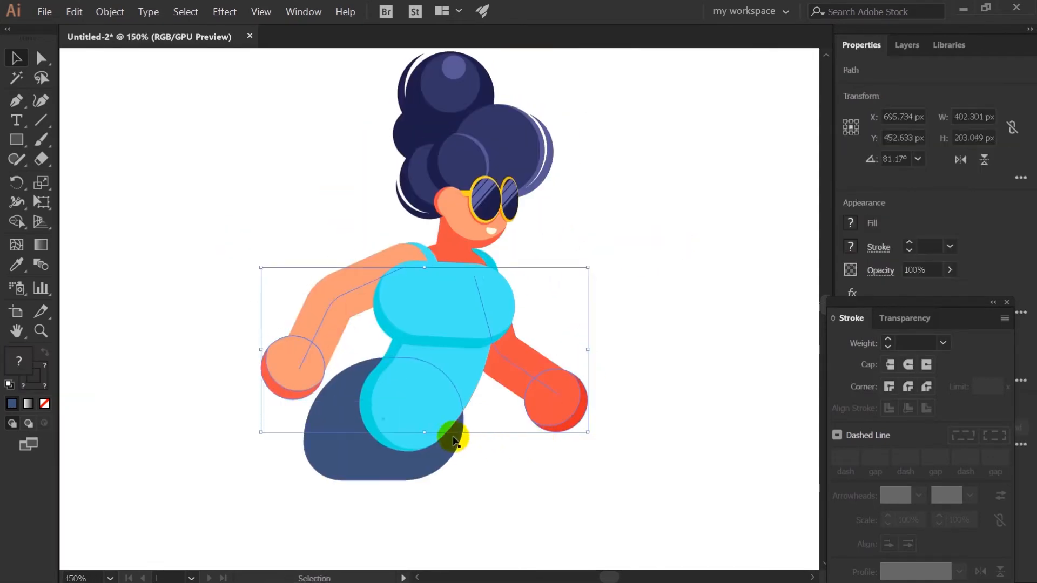
{"action": "left_click", "coordinate": [699, 290]}
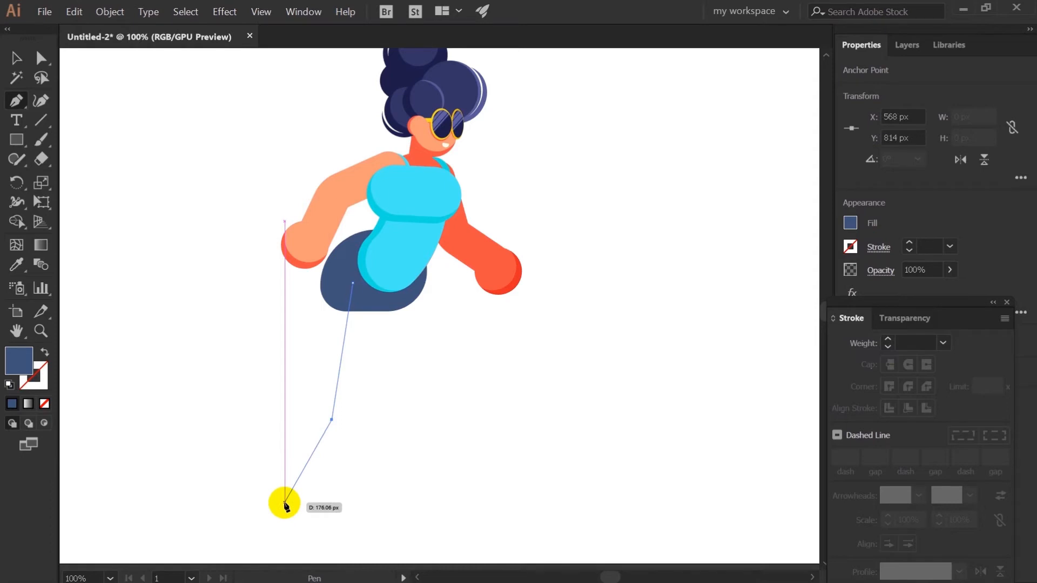
Place the leg path below the hips, widen it into a thick limb, and adjust the foot end.
{"action": "left_click_drag", "start_coordinate": [284, 503], "coordinate": [316, 436]}
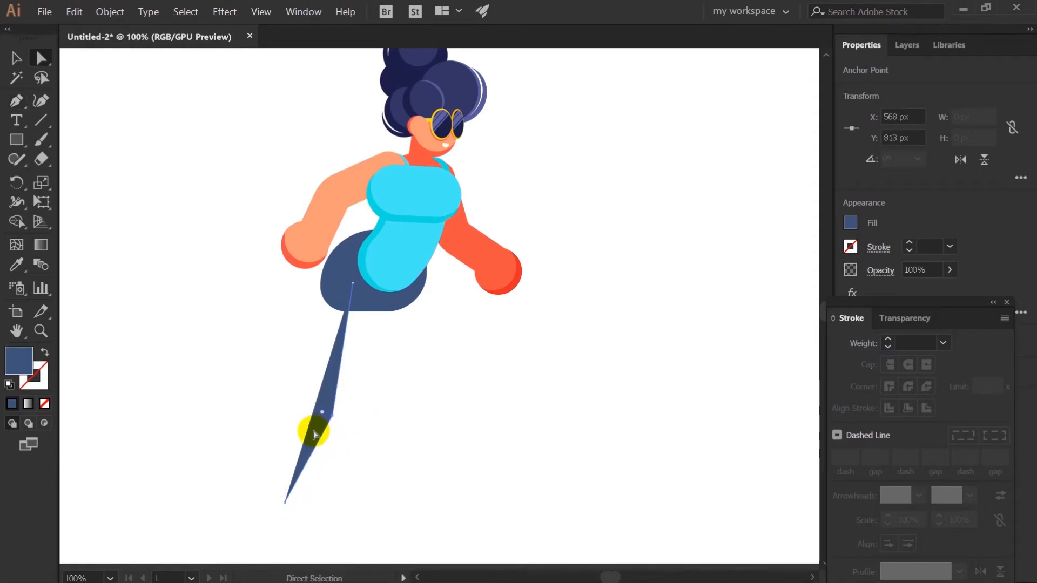
{"action": "left_click", "coordinate": [888, 339]}
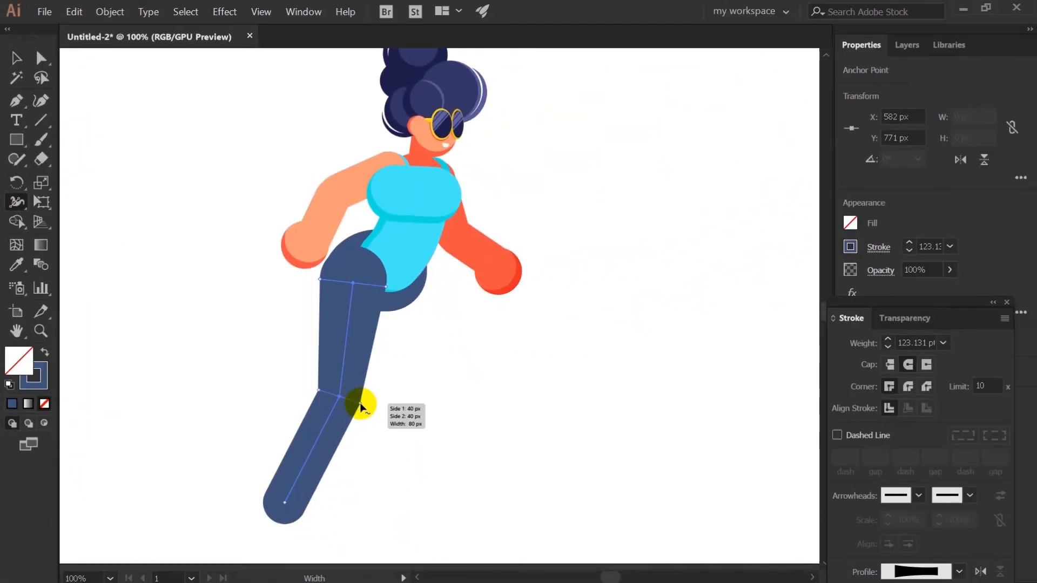
{"action": "left_click_drag", "start_coordinate": [360, 406], "coordinate": [363, 414]}
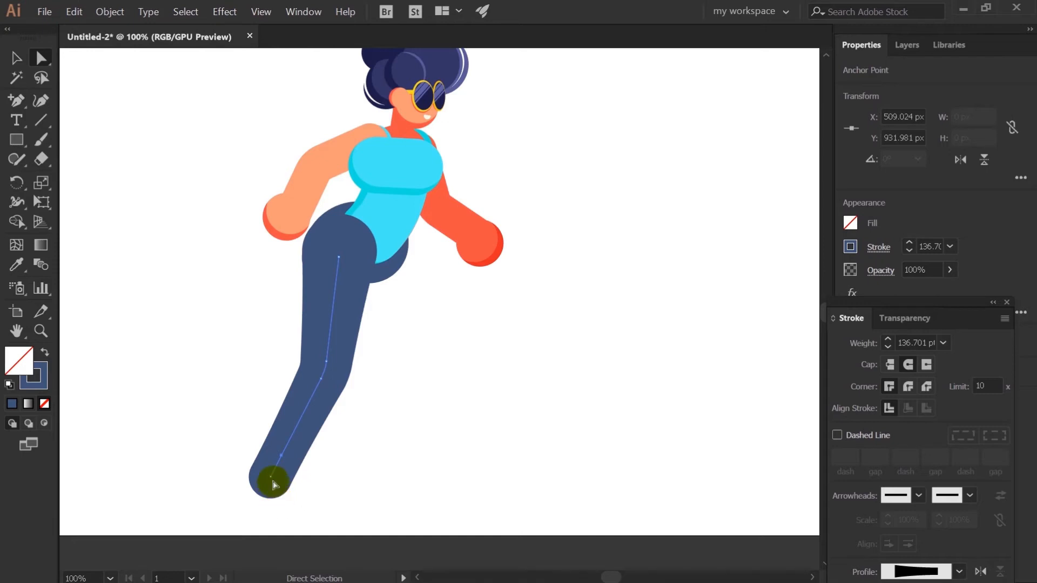
{"action": "left_click_drag", "start_coordinate": [272, 480], "coordinate": [279, 487]}
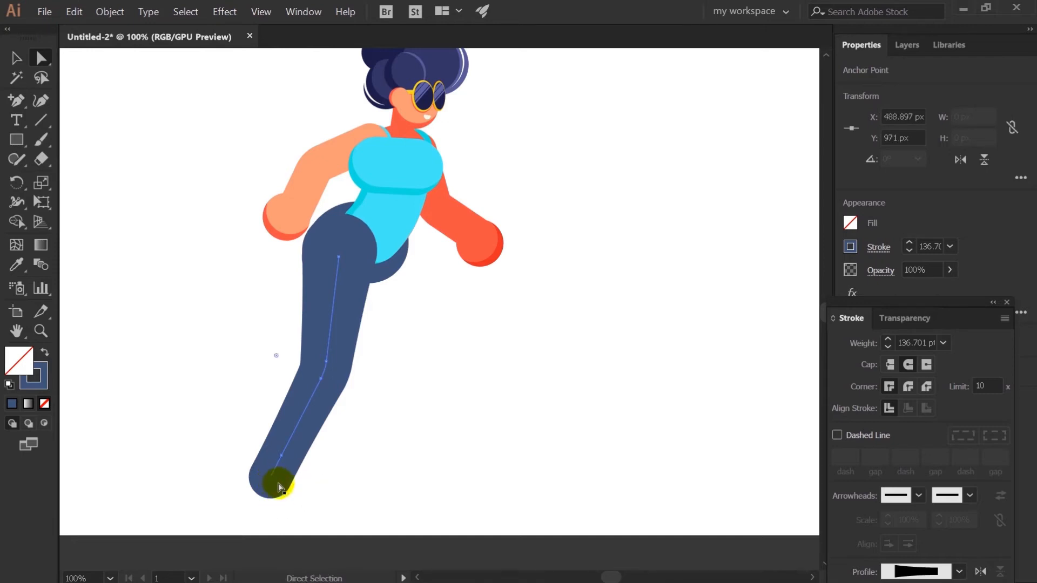
{"action": "left_click", "coordinate": [278, 480]}
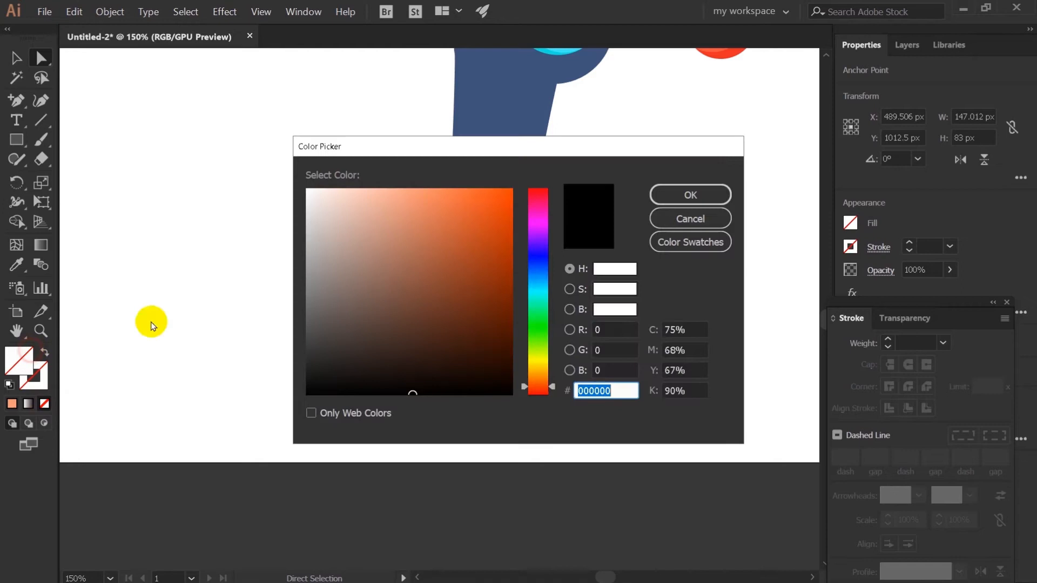
Pick a bright teal shade in the Color Picker for the shoes.
{"action": "left_click", "coordinate": [538, 288]}
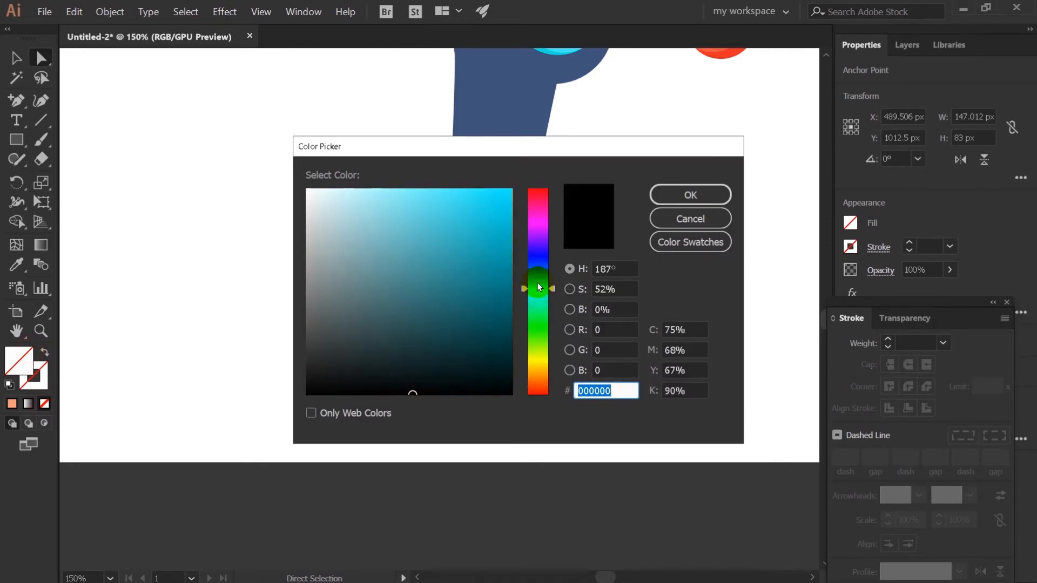
{"action": "left_click", "coordinate": [436, 179]}
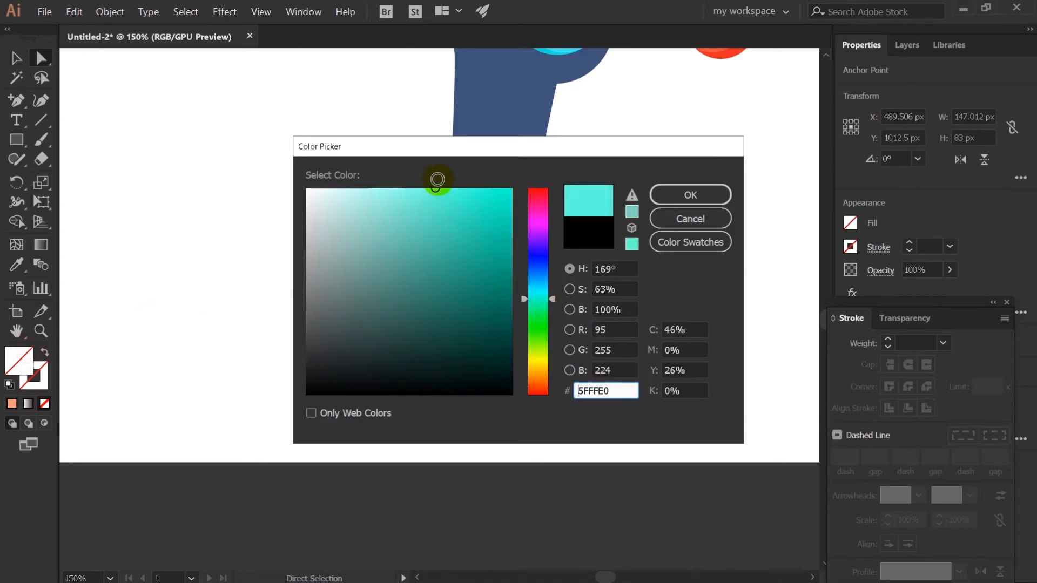
{"action": "left_click", "coordinate": [689, 194]}
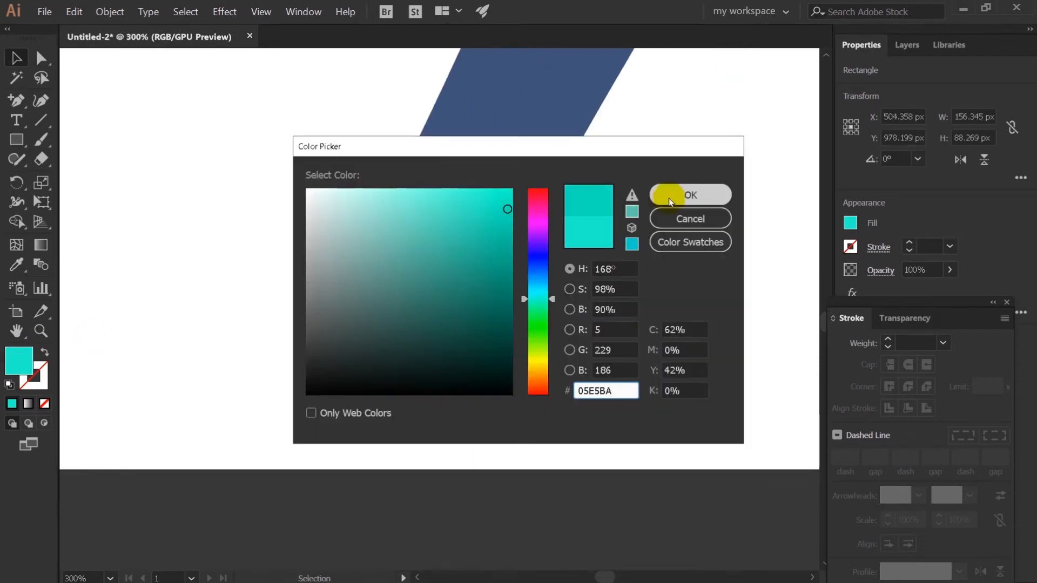
{"action": "left_click", "coordinate": [689, 195]}
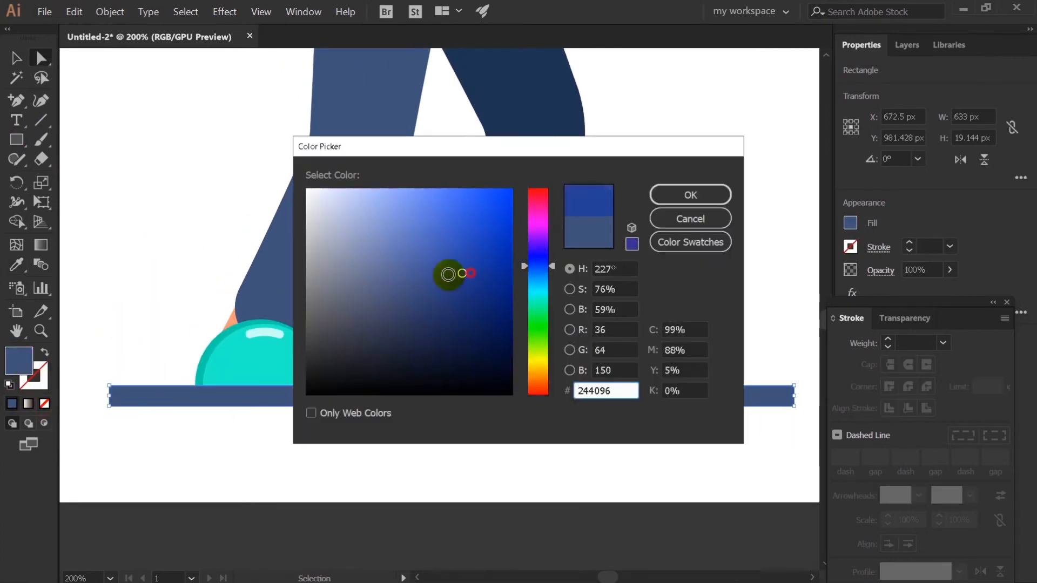
Apply the blue deck fill, adjust the deck thickness, and duplicate it for a darker layer.
{"action": "left_click", "coordinate": [689, 194]}
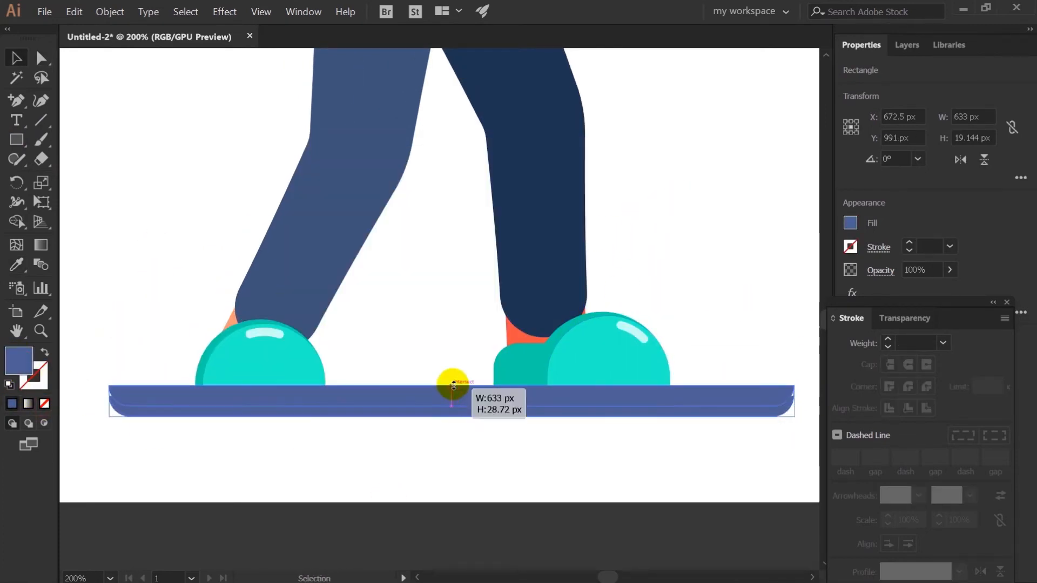
{"action": "double_click", "coordinate": [850, 223]}
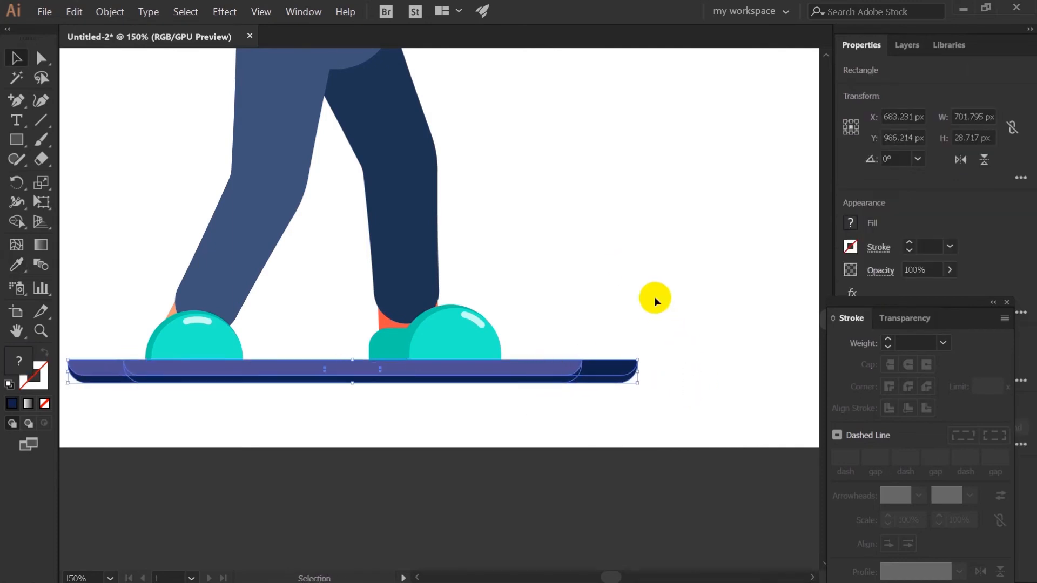
{"action": "key", "text": "ctrl++"}
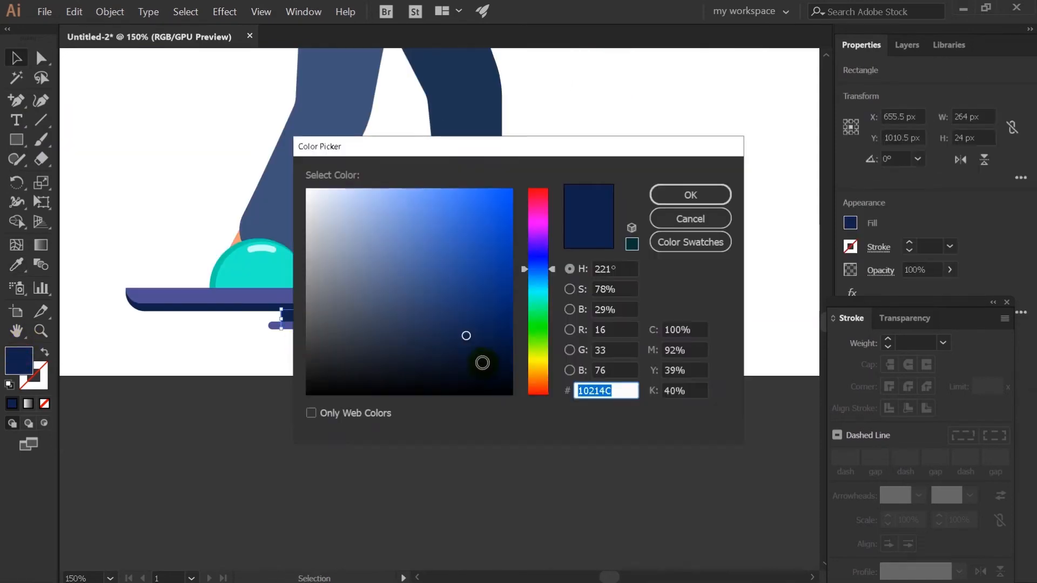
Color the trucks dark navy, then move the purple square below and round it into a circle.
{"action": "left_click", "coordinate": [689, 195]}
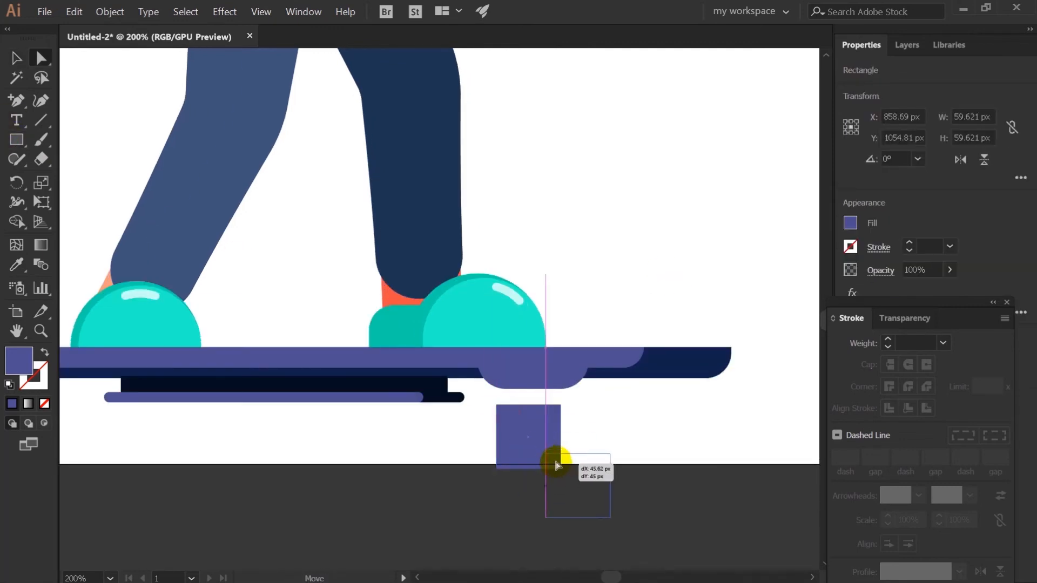
{"action": "left_click_drag", "start_coordinate": [555, 463], "coordinate": [527, 437]}
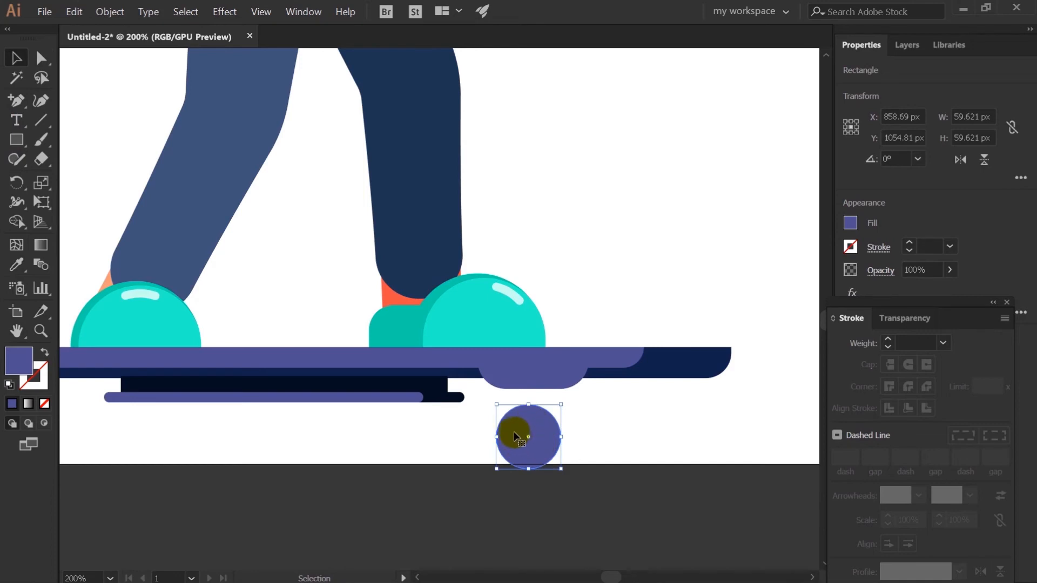
{"action": "left_click_drag", "start_coordinate": [527, 435], "coordinate": [504, 412]}
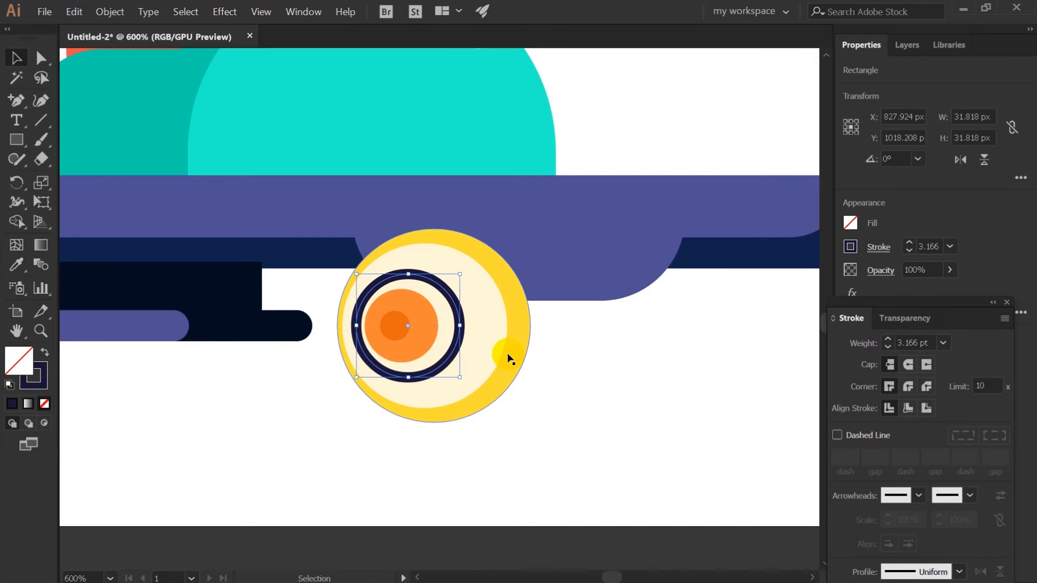
Select the navy ring around the hub and give the axle a dark navy fill.
{"action": "left_click", "coordinate": [836, 436]}
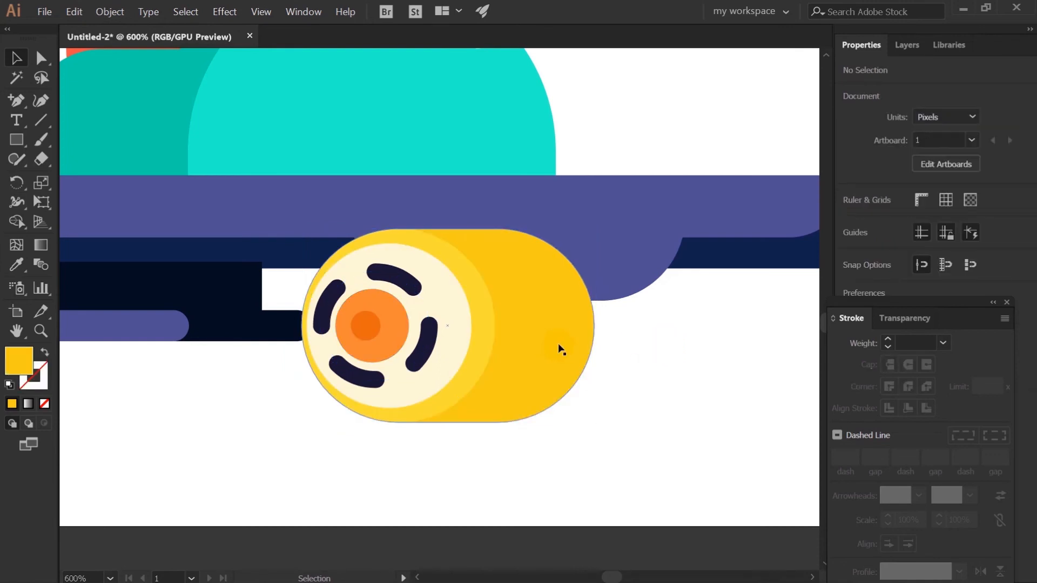
{"action": "left_click", "coordinate": [559, 350]}
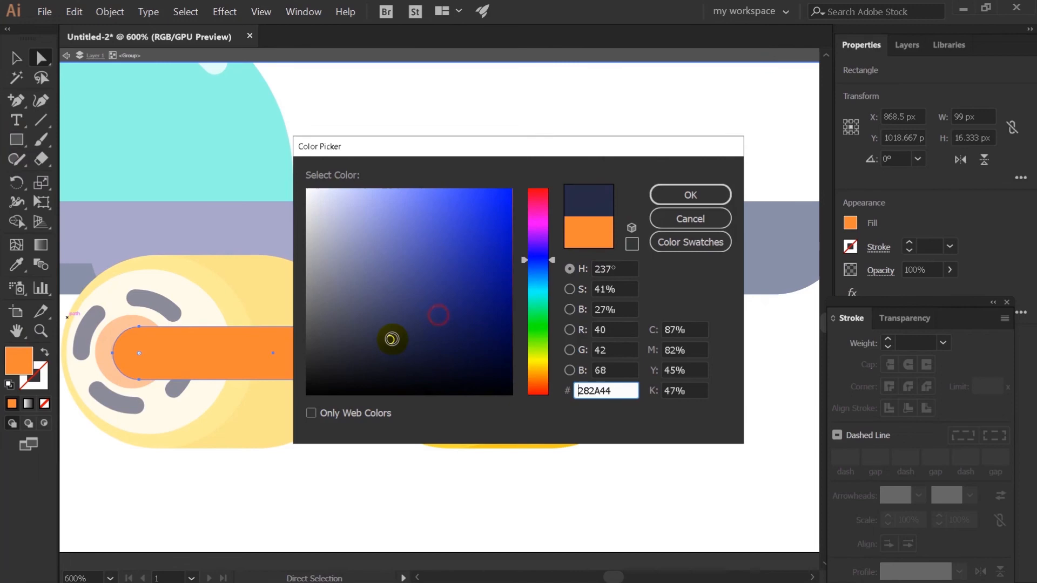
{"action": "left_click", "coordinate": [689, 194]}
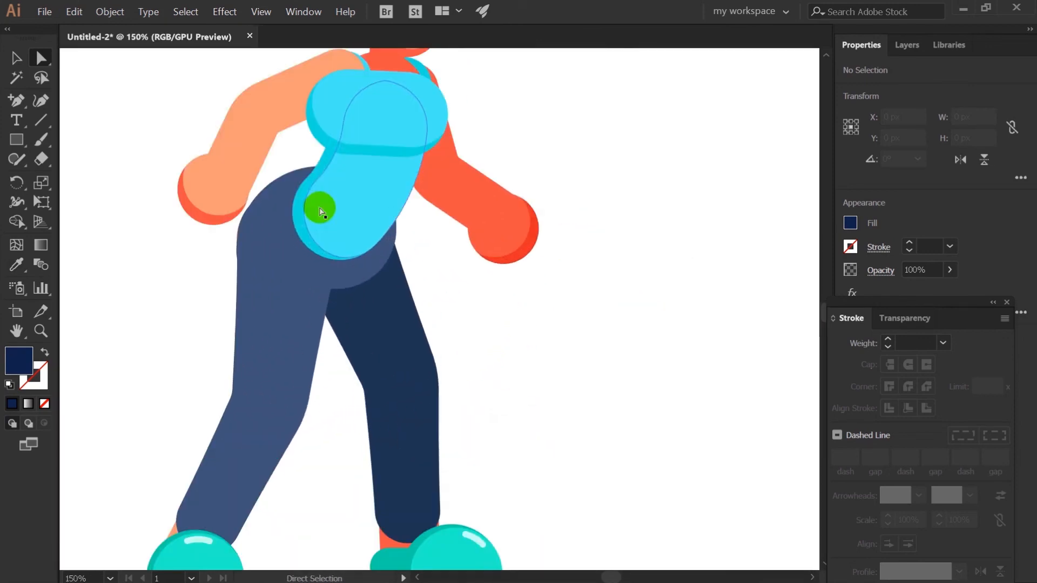
Drag the cyan chest band up and to the right over the dress top.
{"action": "left_click_drag", "start_coordinate": [320, 208], "coordinate": [459, 377]}
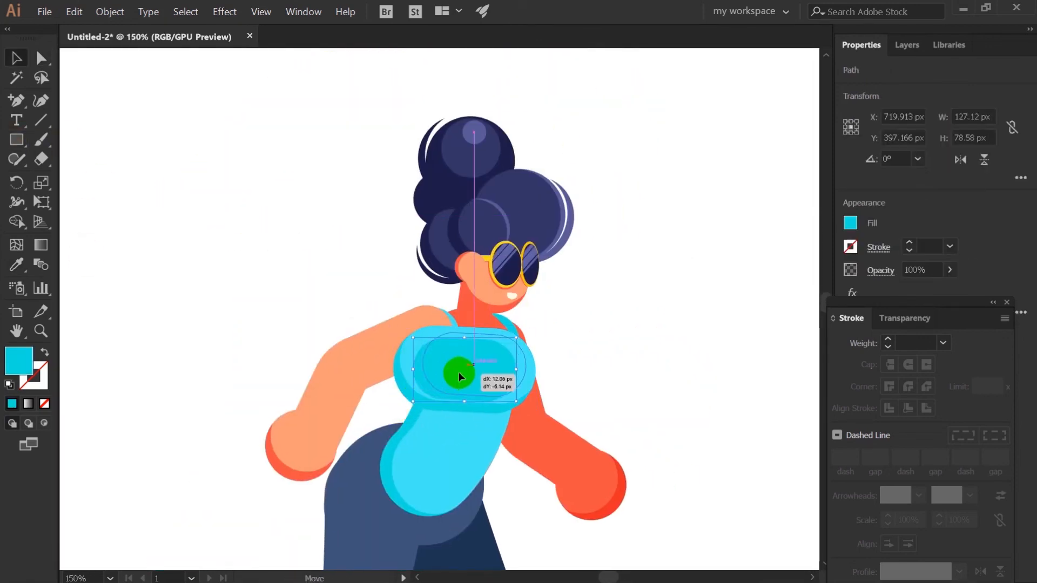